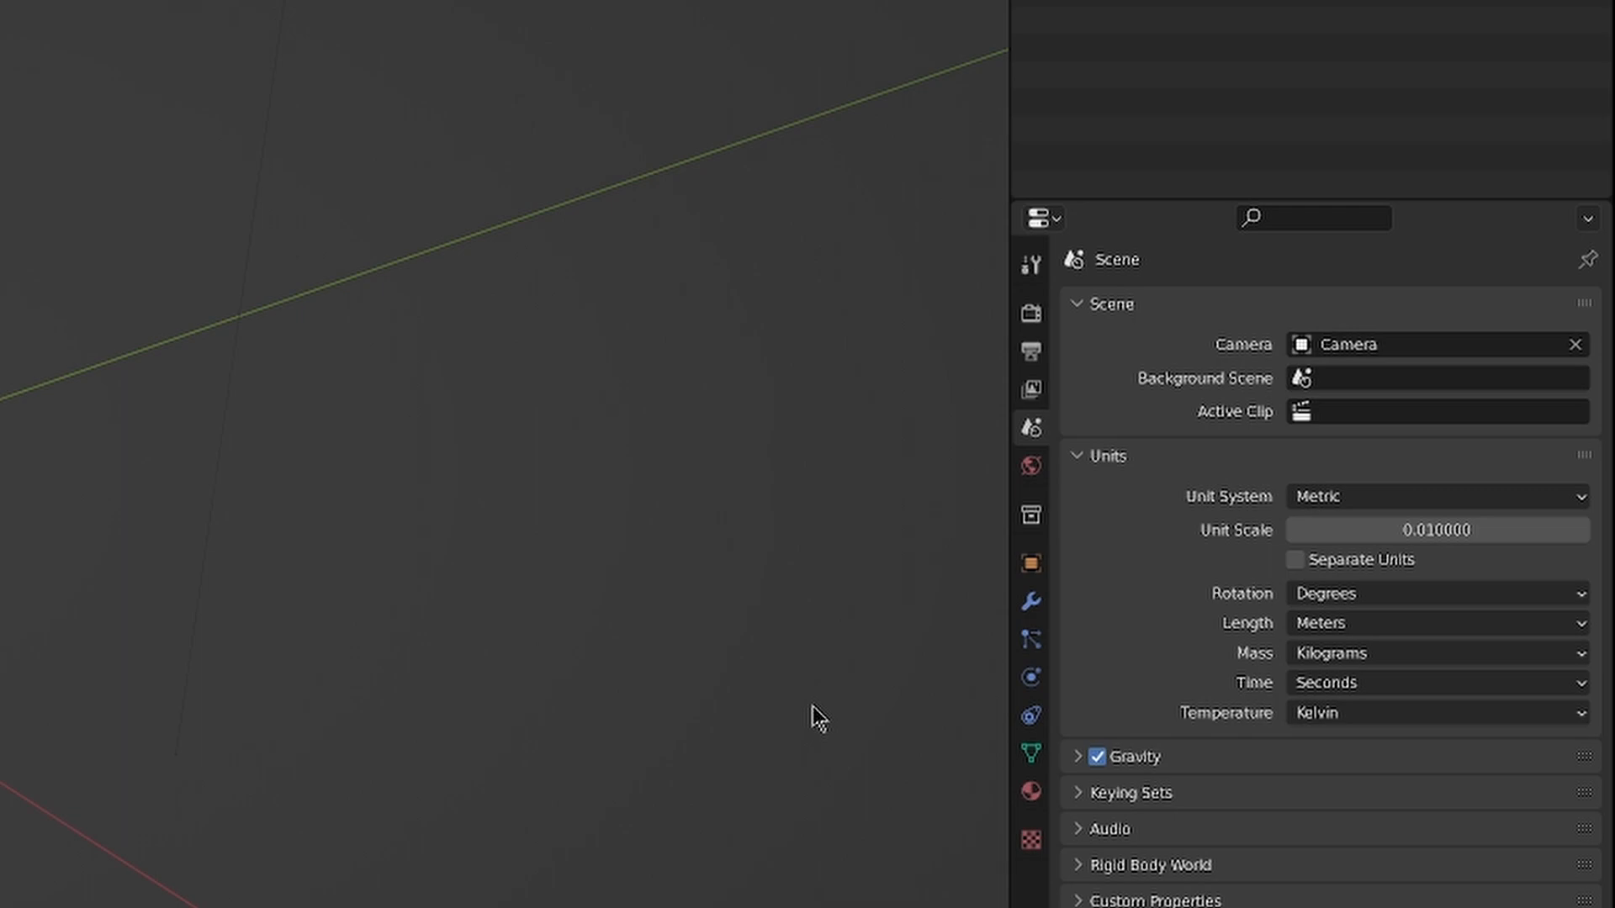
- Start an FBX (.fbx) export of the scene from the File menu
{"action": "left_click", "coordinate": [34, 37]}
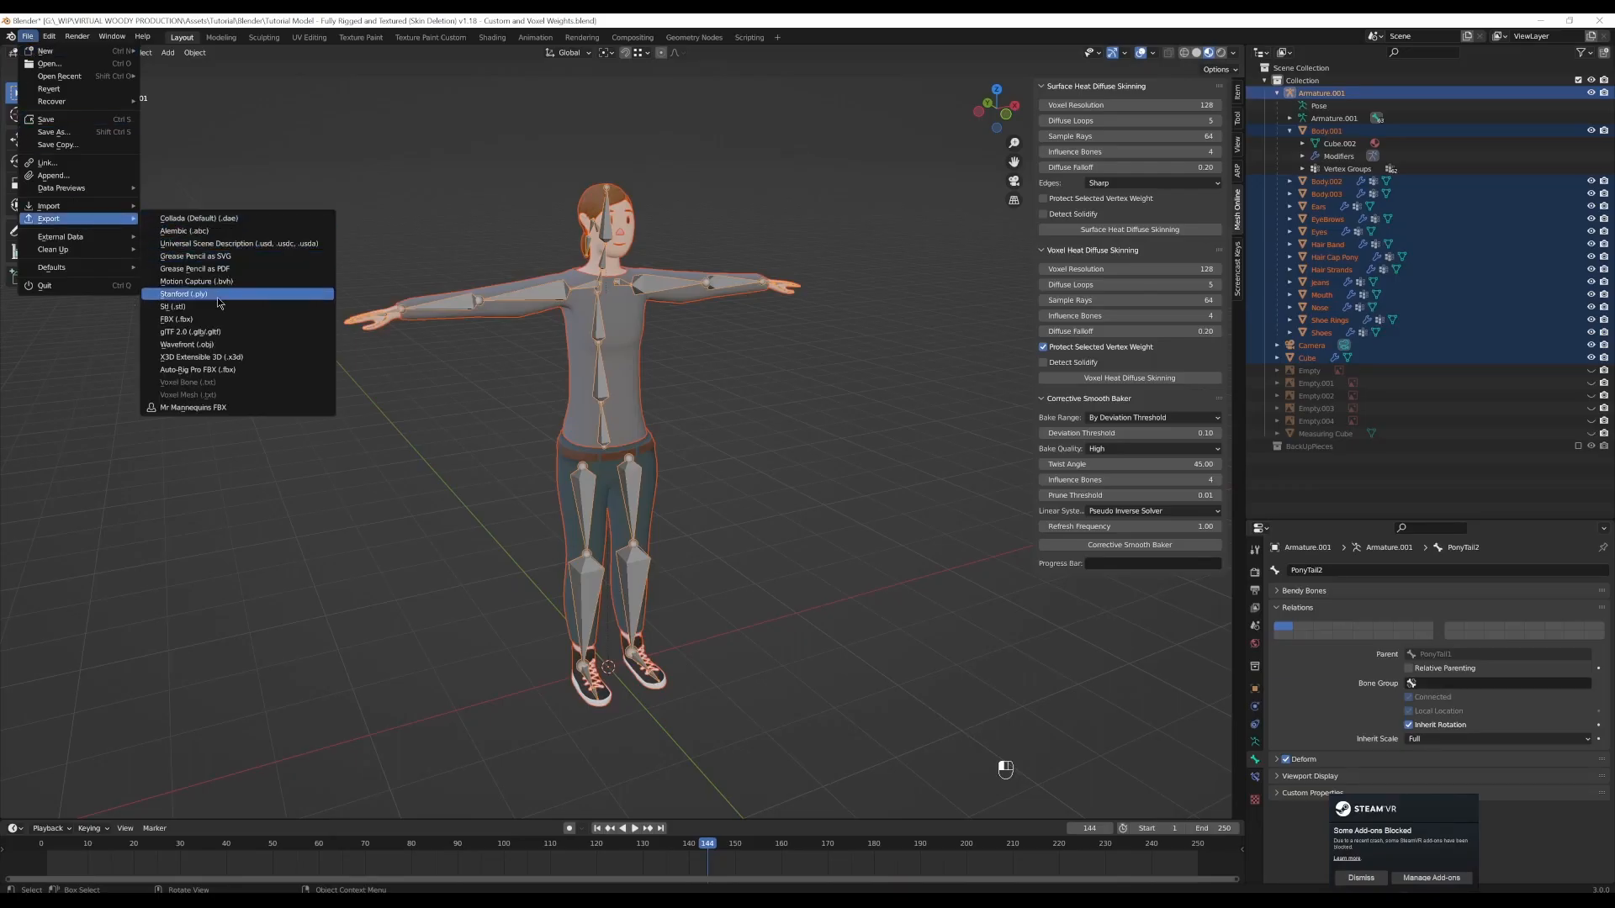
{"action": "left_click", "coordinate": [172, 320]}
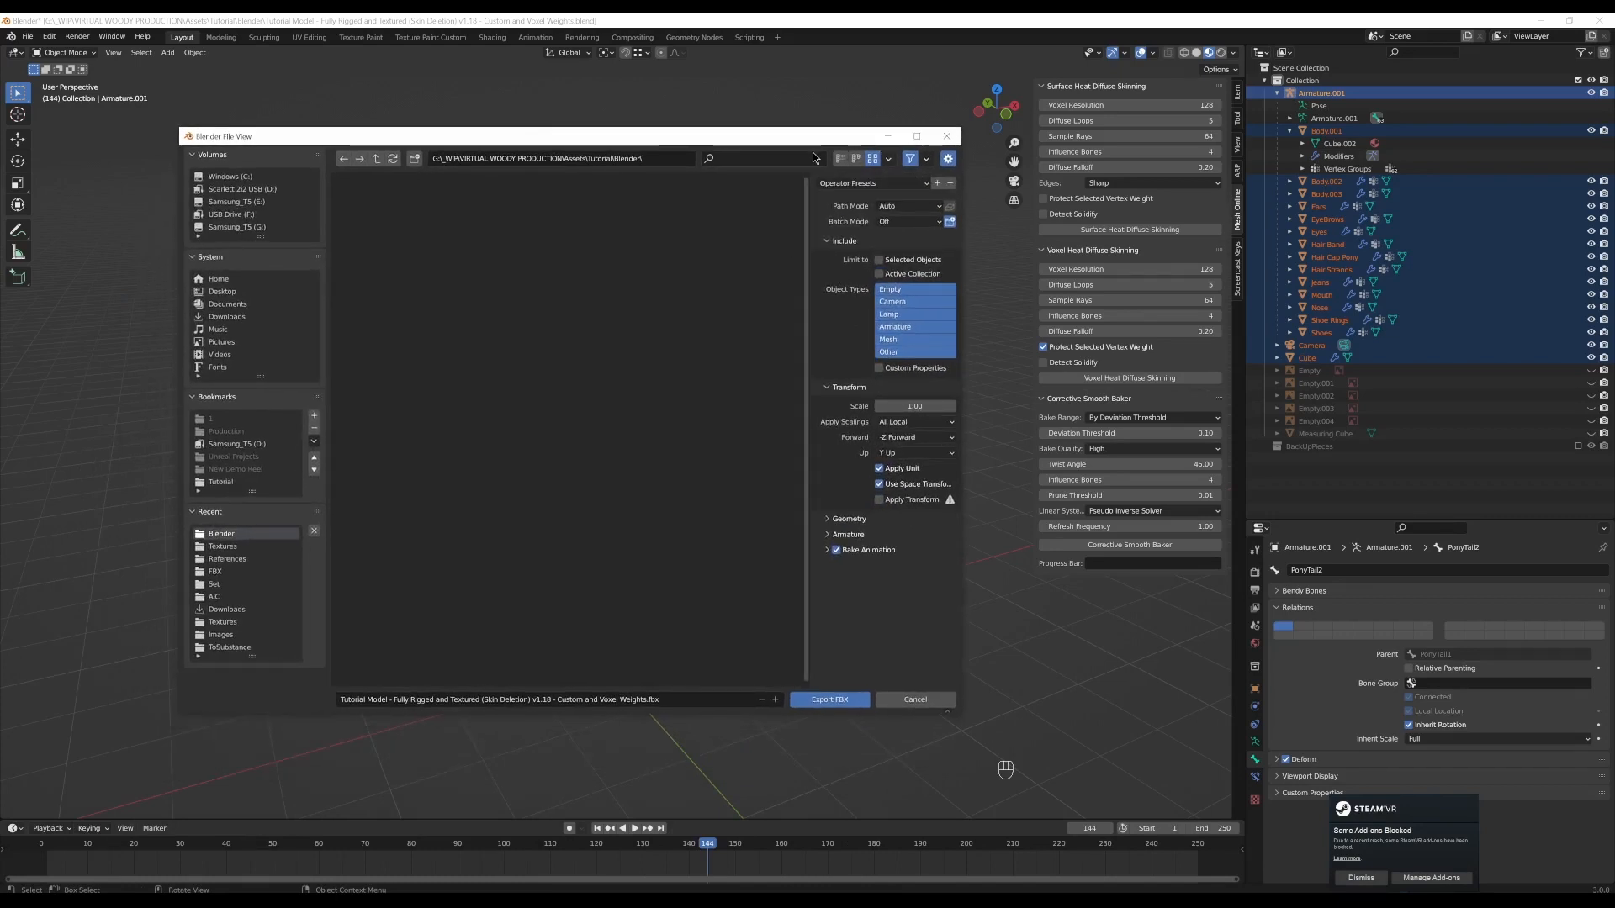
{"action": "mouse_move", "coordinate": [824, 106]}
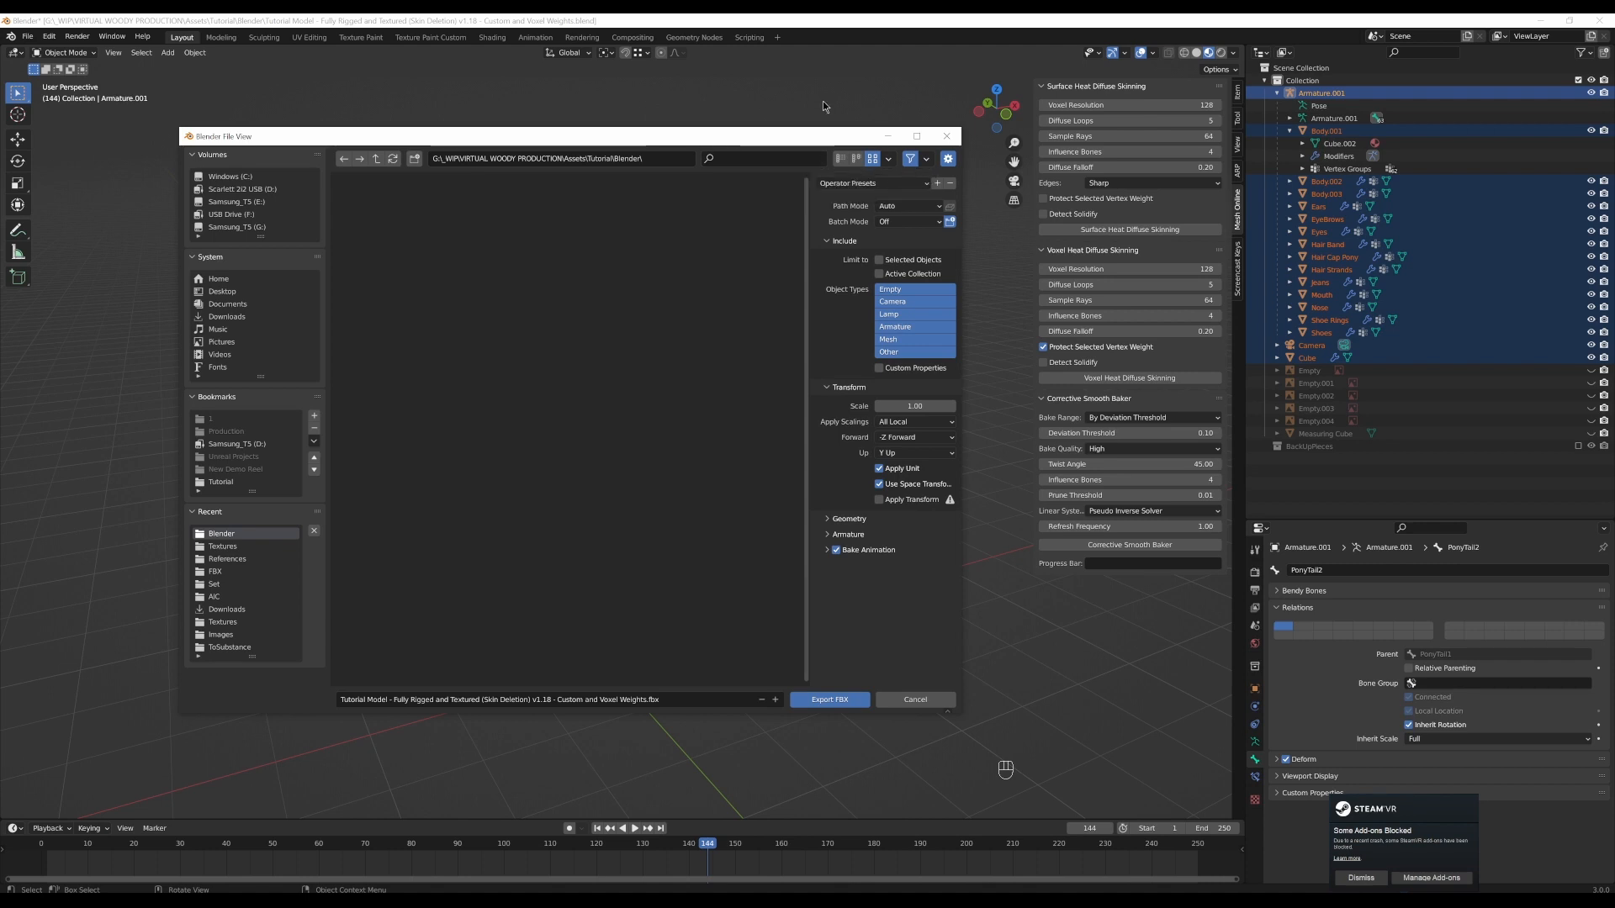
- Limit the export to selected objects and reveal the Geometry settings instead of Transform
{"action": "left_click", "coordinate": [878, 259]}
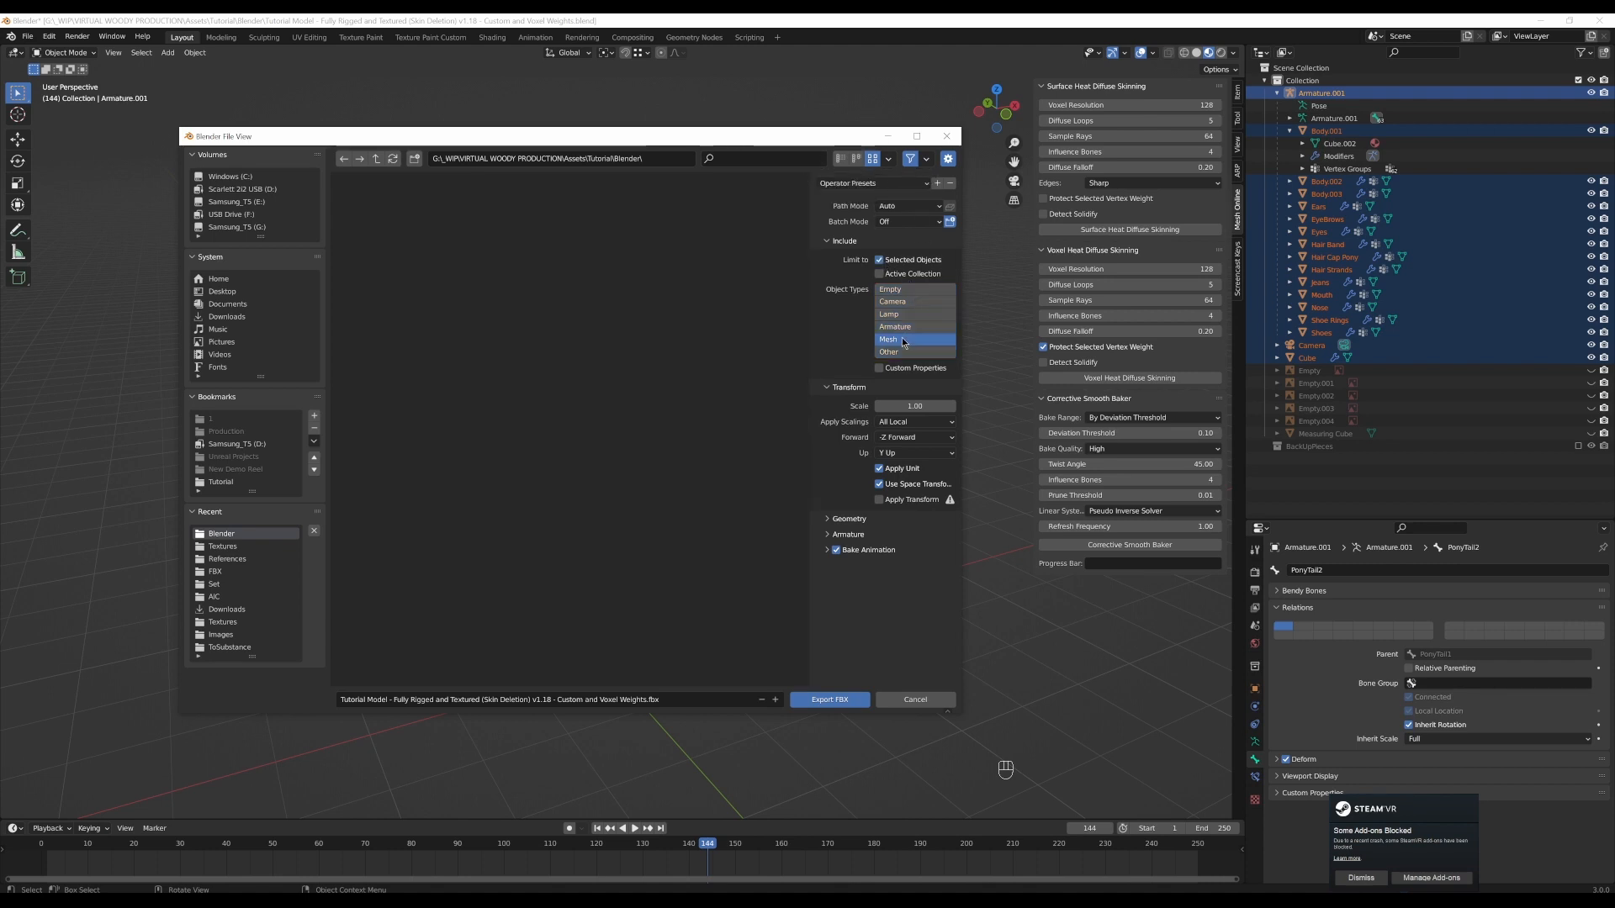
{"action": "mouse_move", "coordinate": [928, 326]}
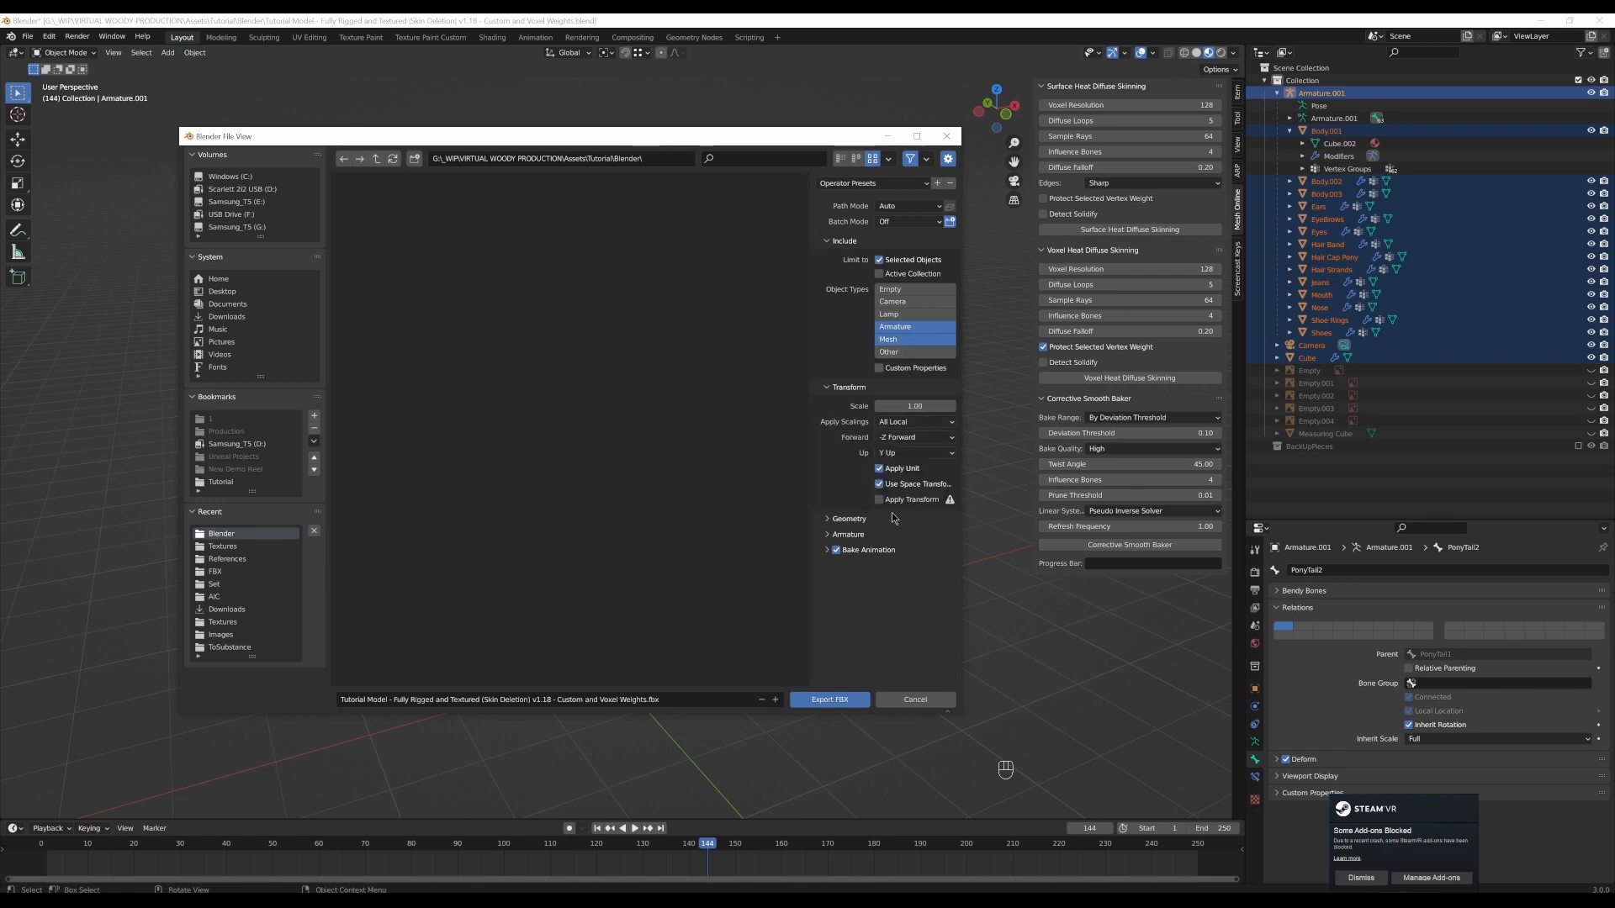
{"action": "left_click", "coordinate": [848, 387]}
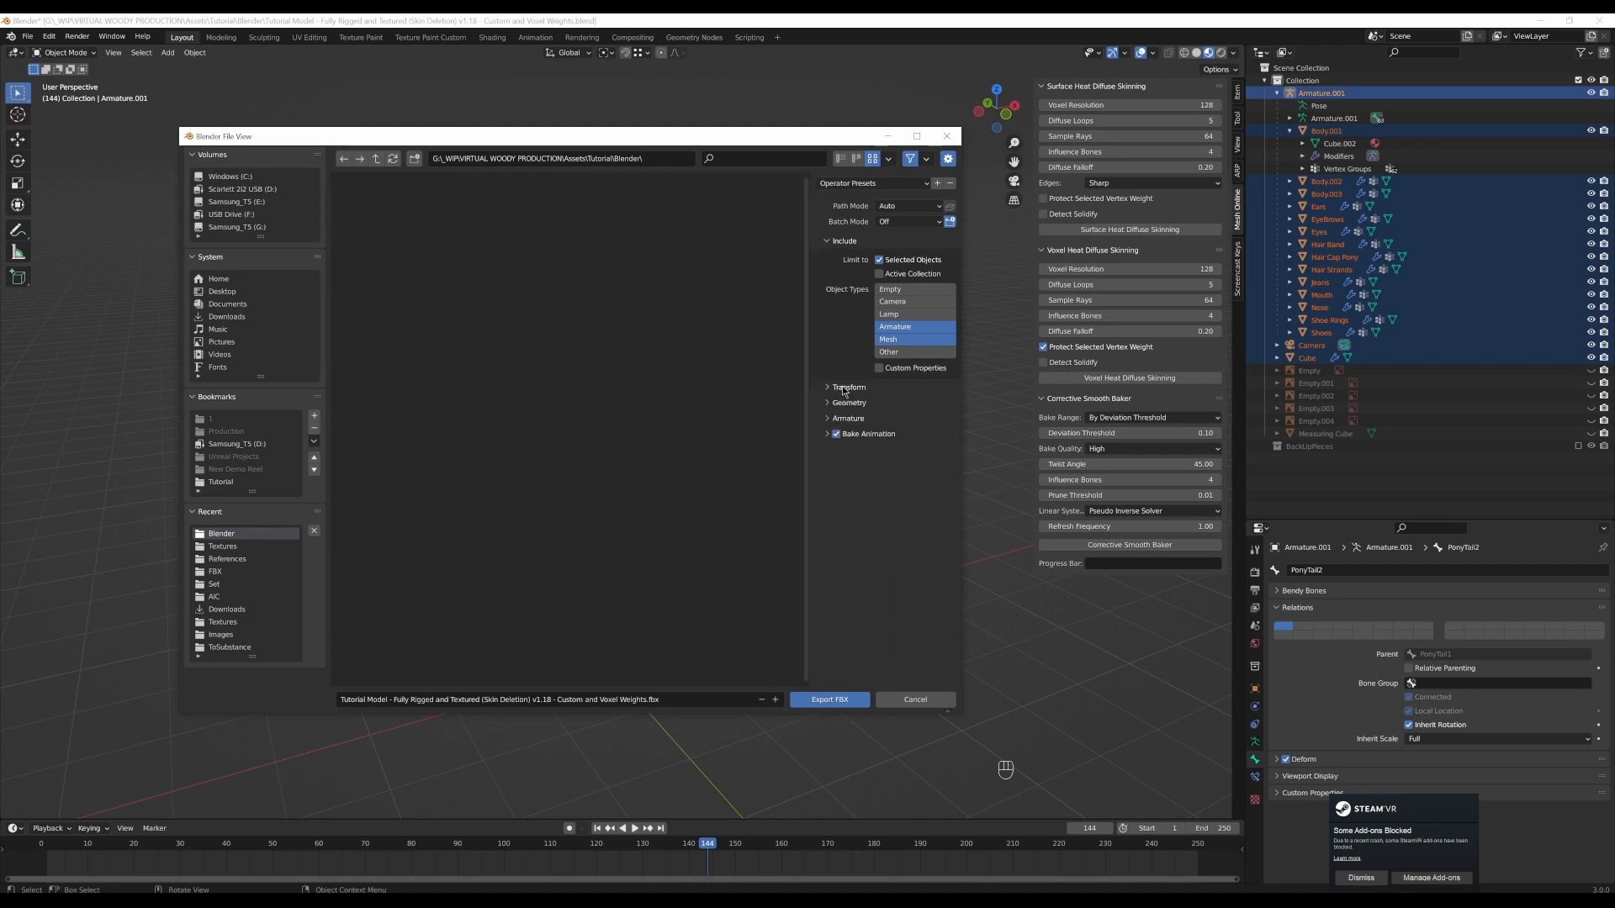
{"action": "left_click", "coordinate": [848, 404]}
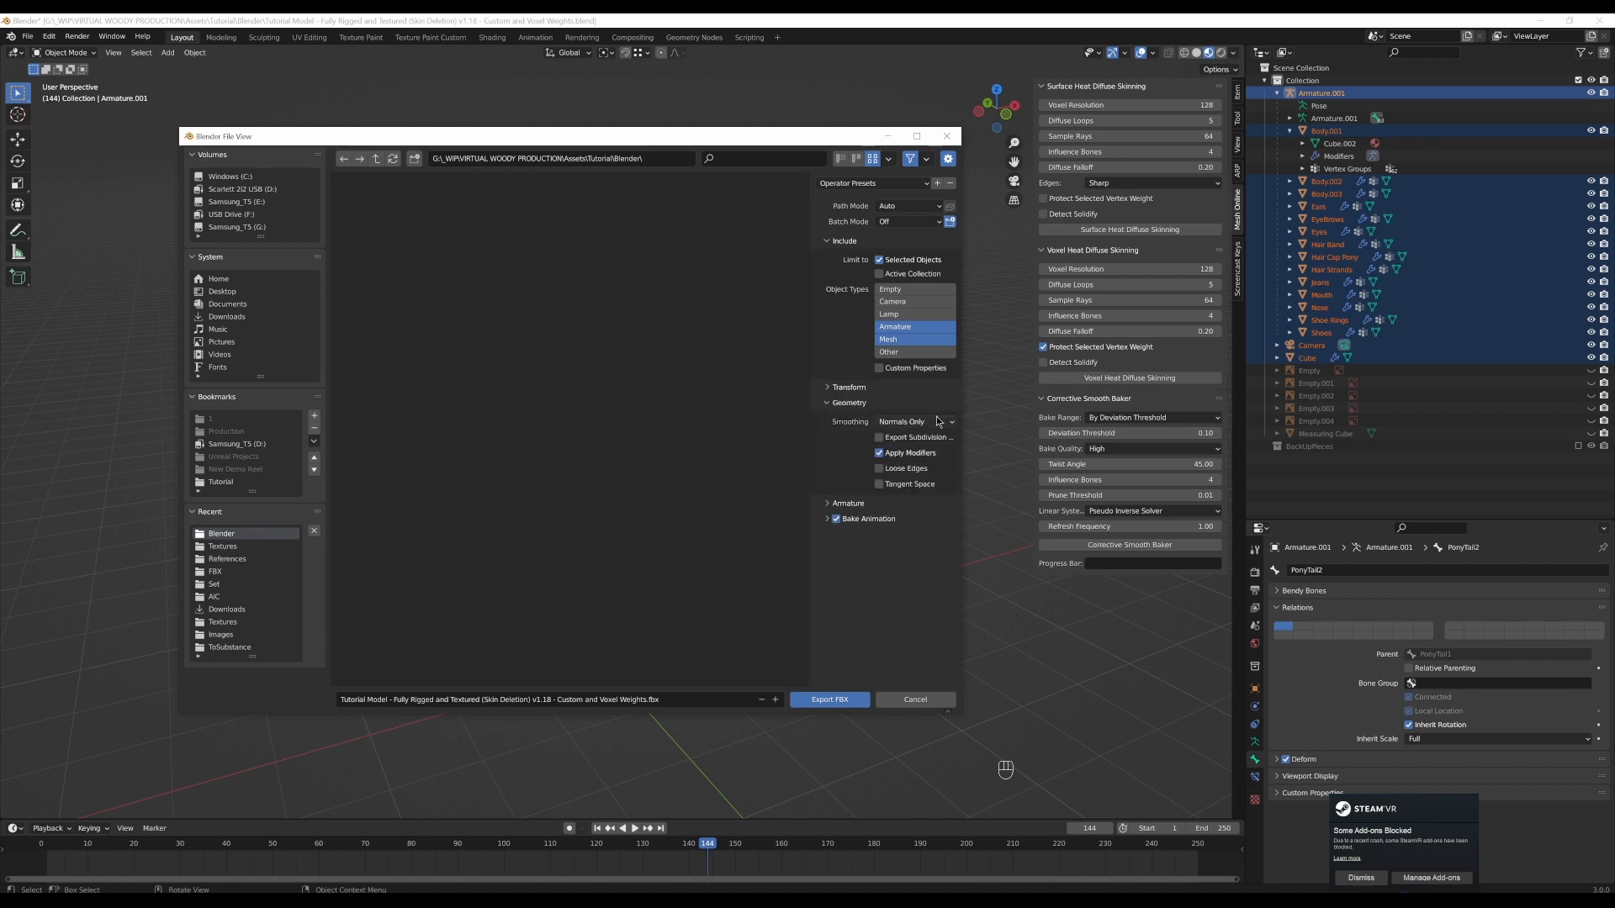
- Set mesh smoothing to Face and stop adding leaf bones in the Armature settings
{"action": "left_click", "coordinate": [911, 420]}
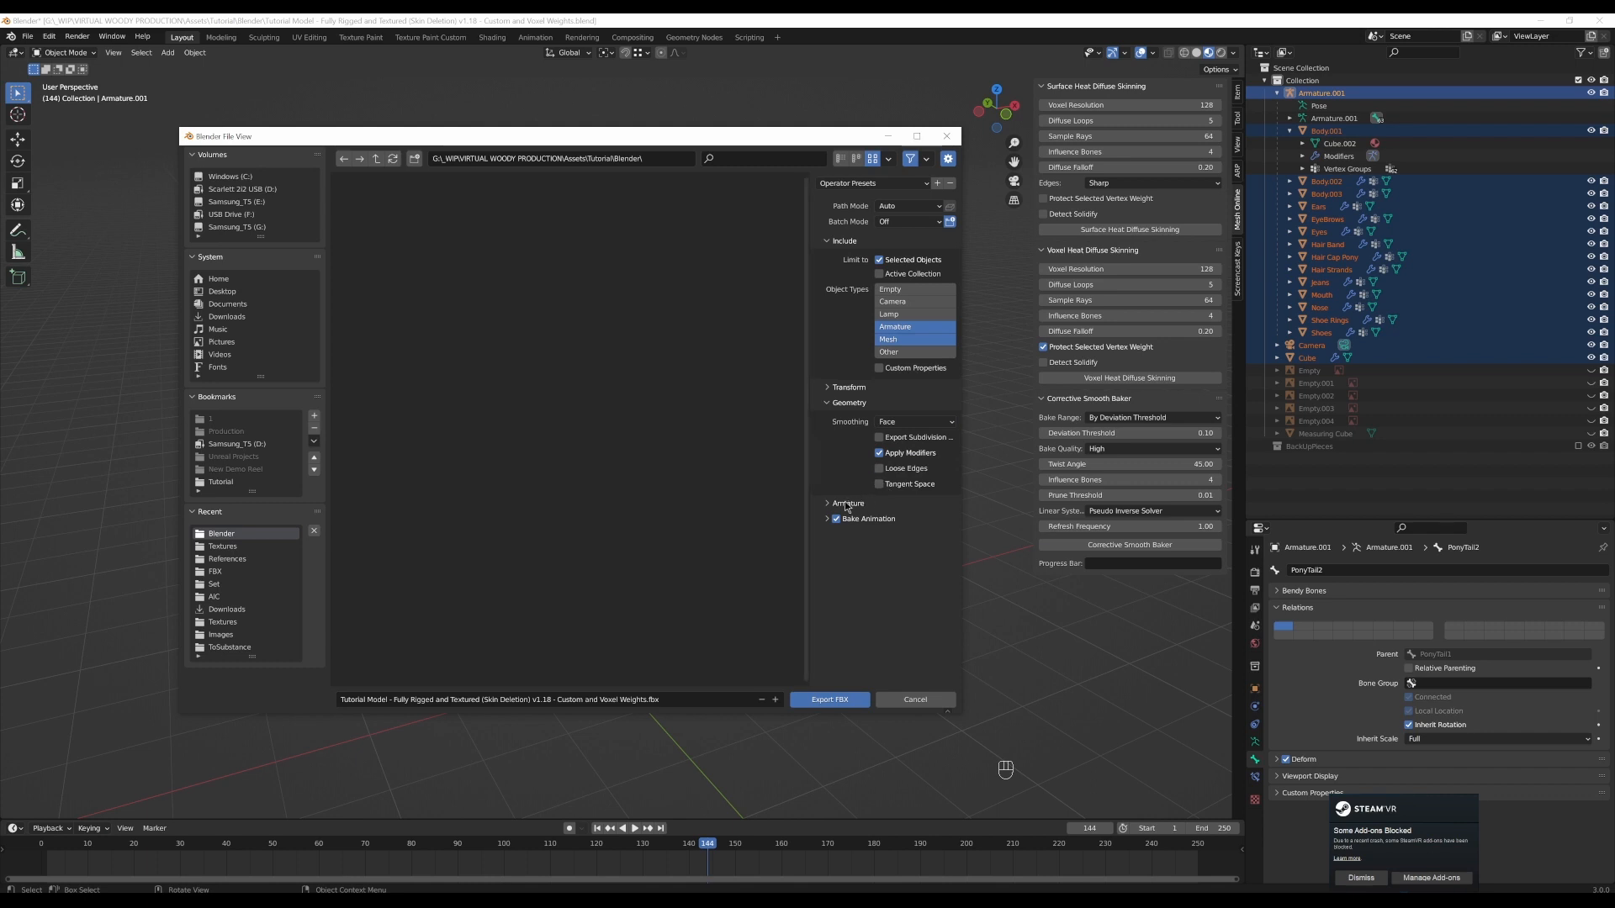
{"action": "left_click", "coordinate": [828, 503]}
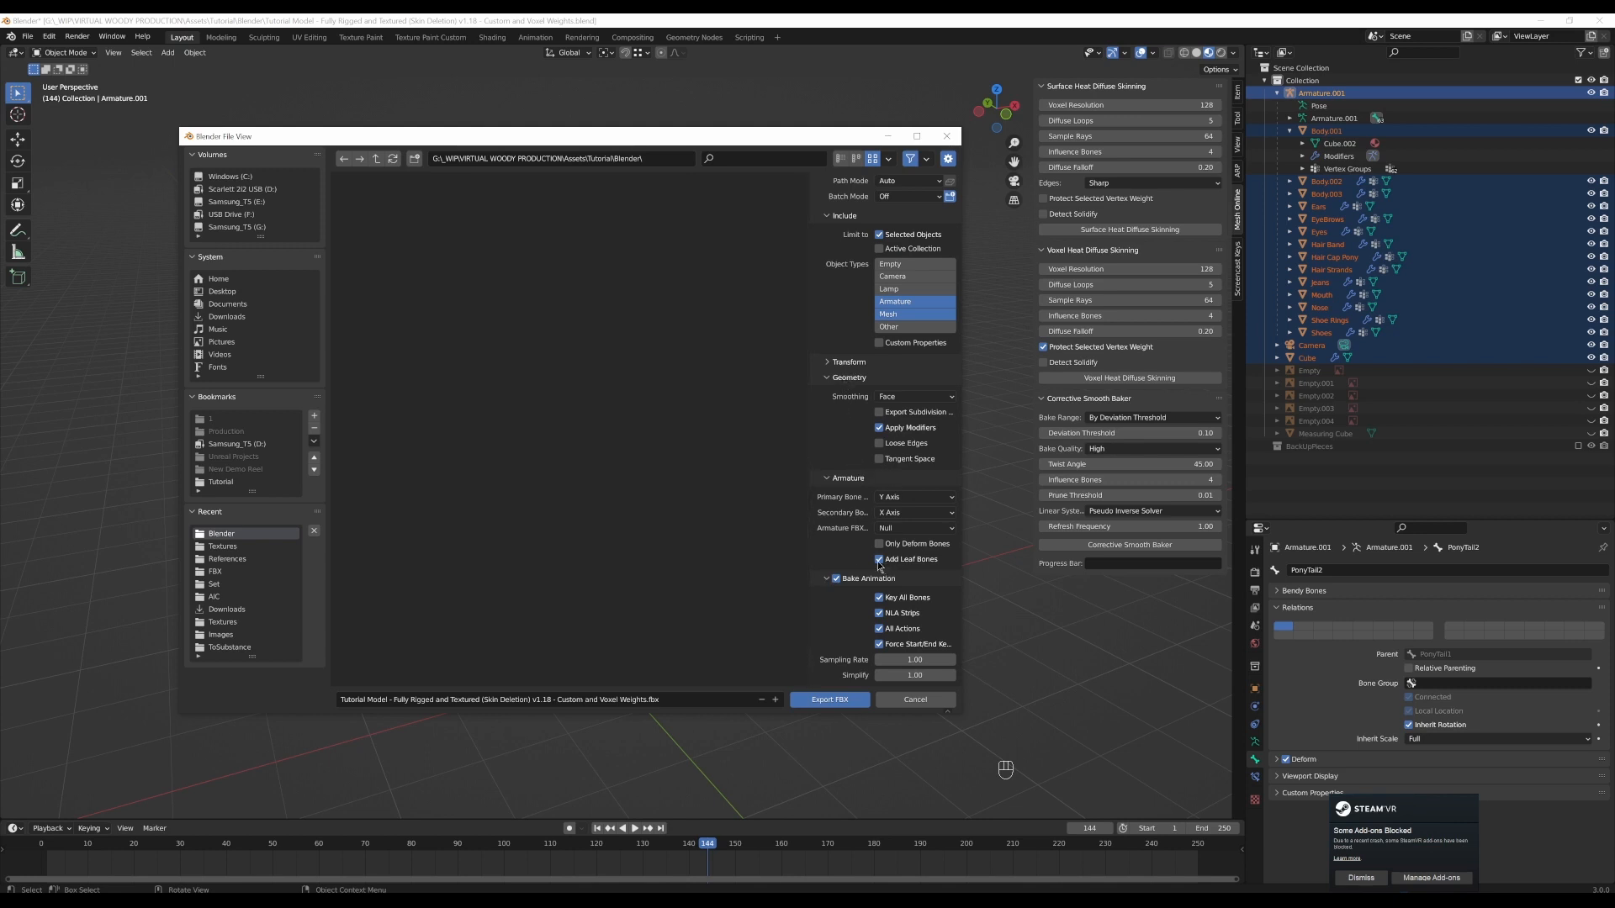
{"action": "left_click", "coordinate": [878, 544]}
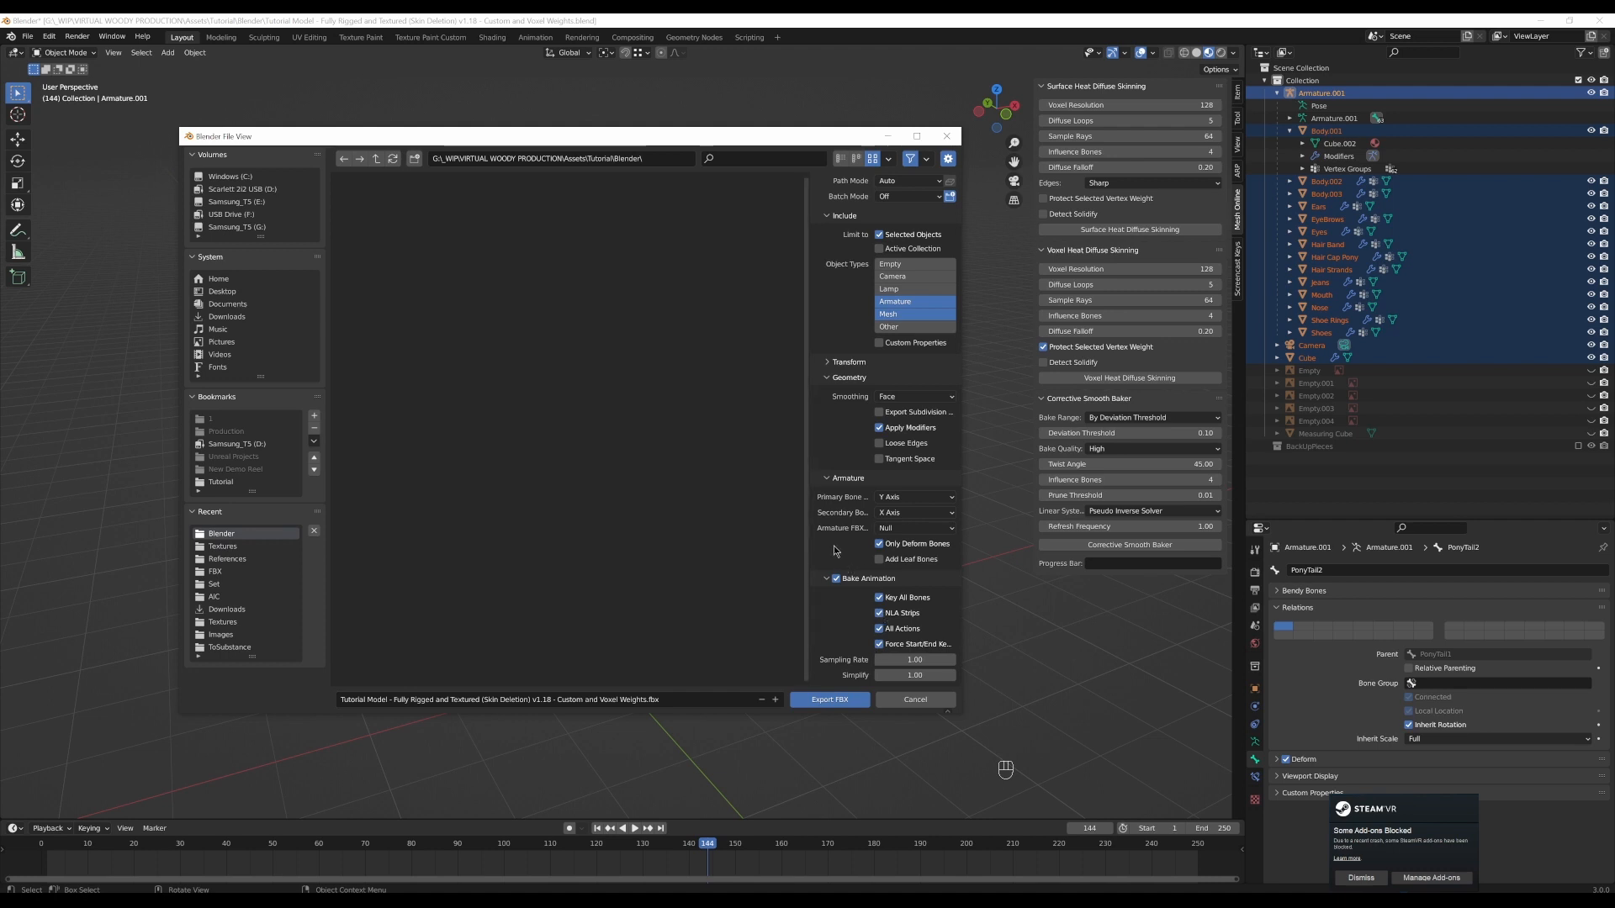
{"action": "mouse_move", "coordinate": [767, 629]}
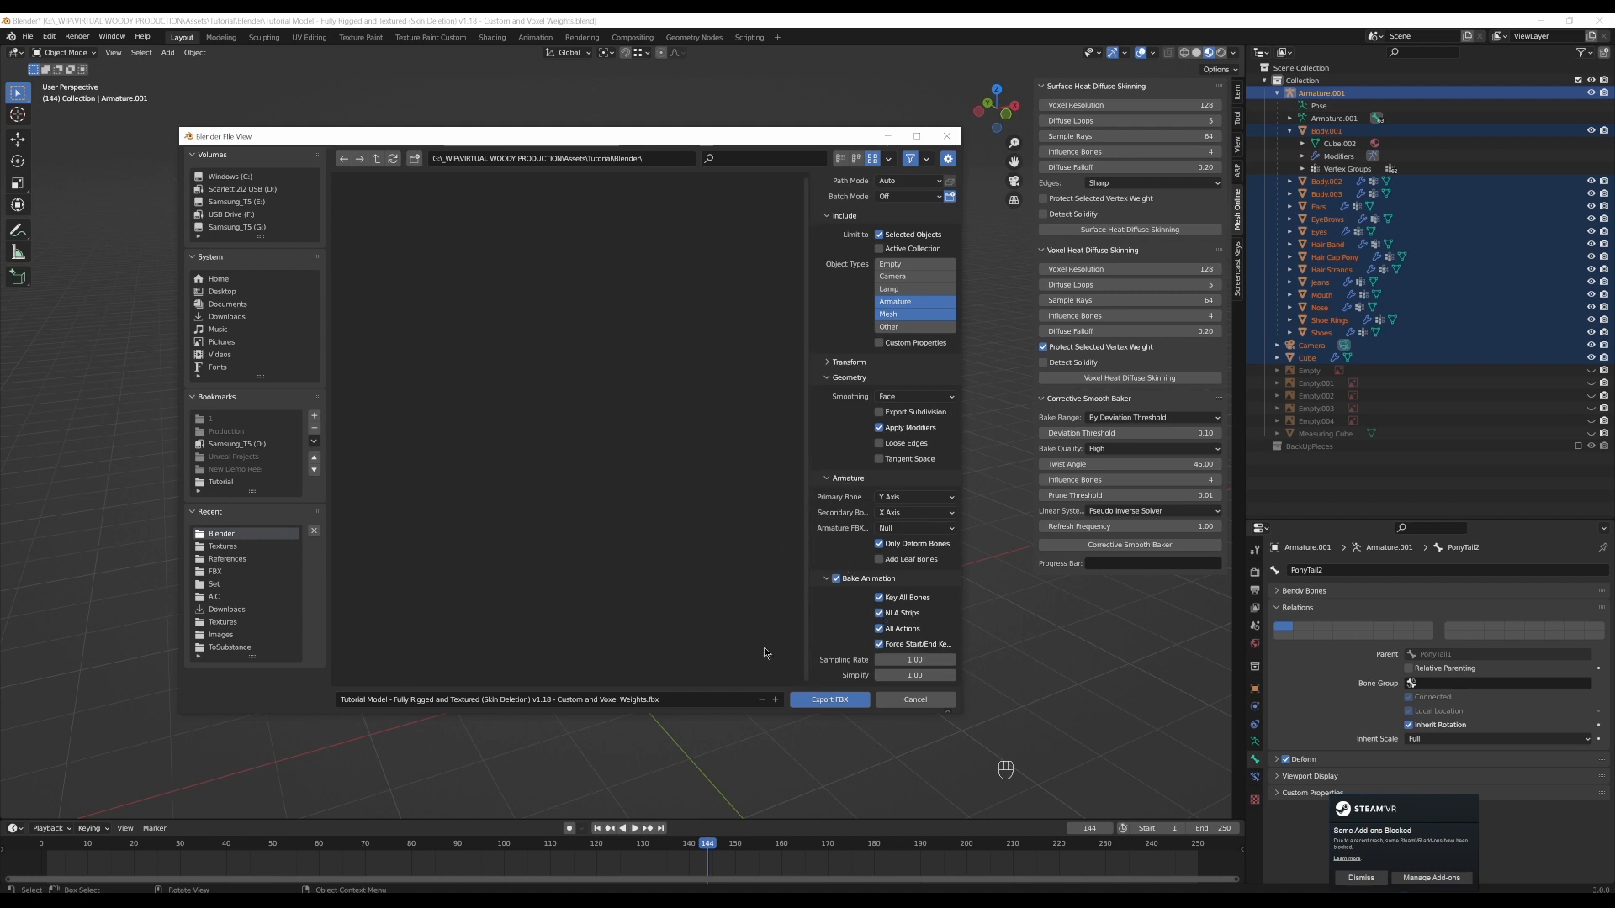
{"action": "mouse_move", "coordinate": [714, 551]}
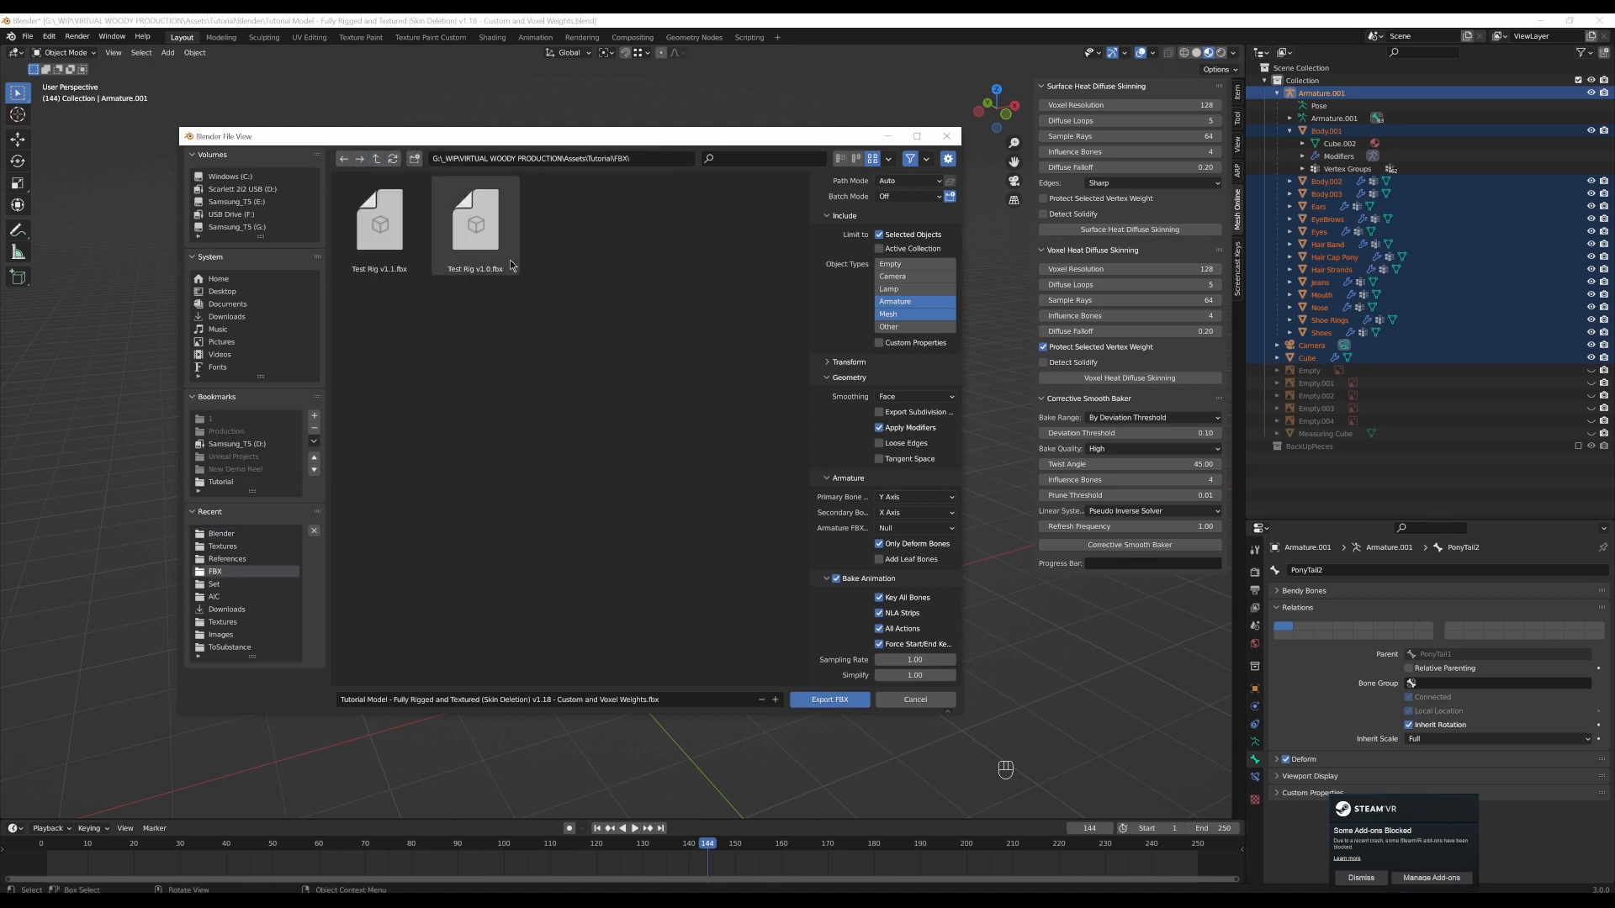
- Name the export after the earlier Test Rig v1.0 file and edit the file name
{"action": "left_click", "coordinate": [474, 220]}
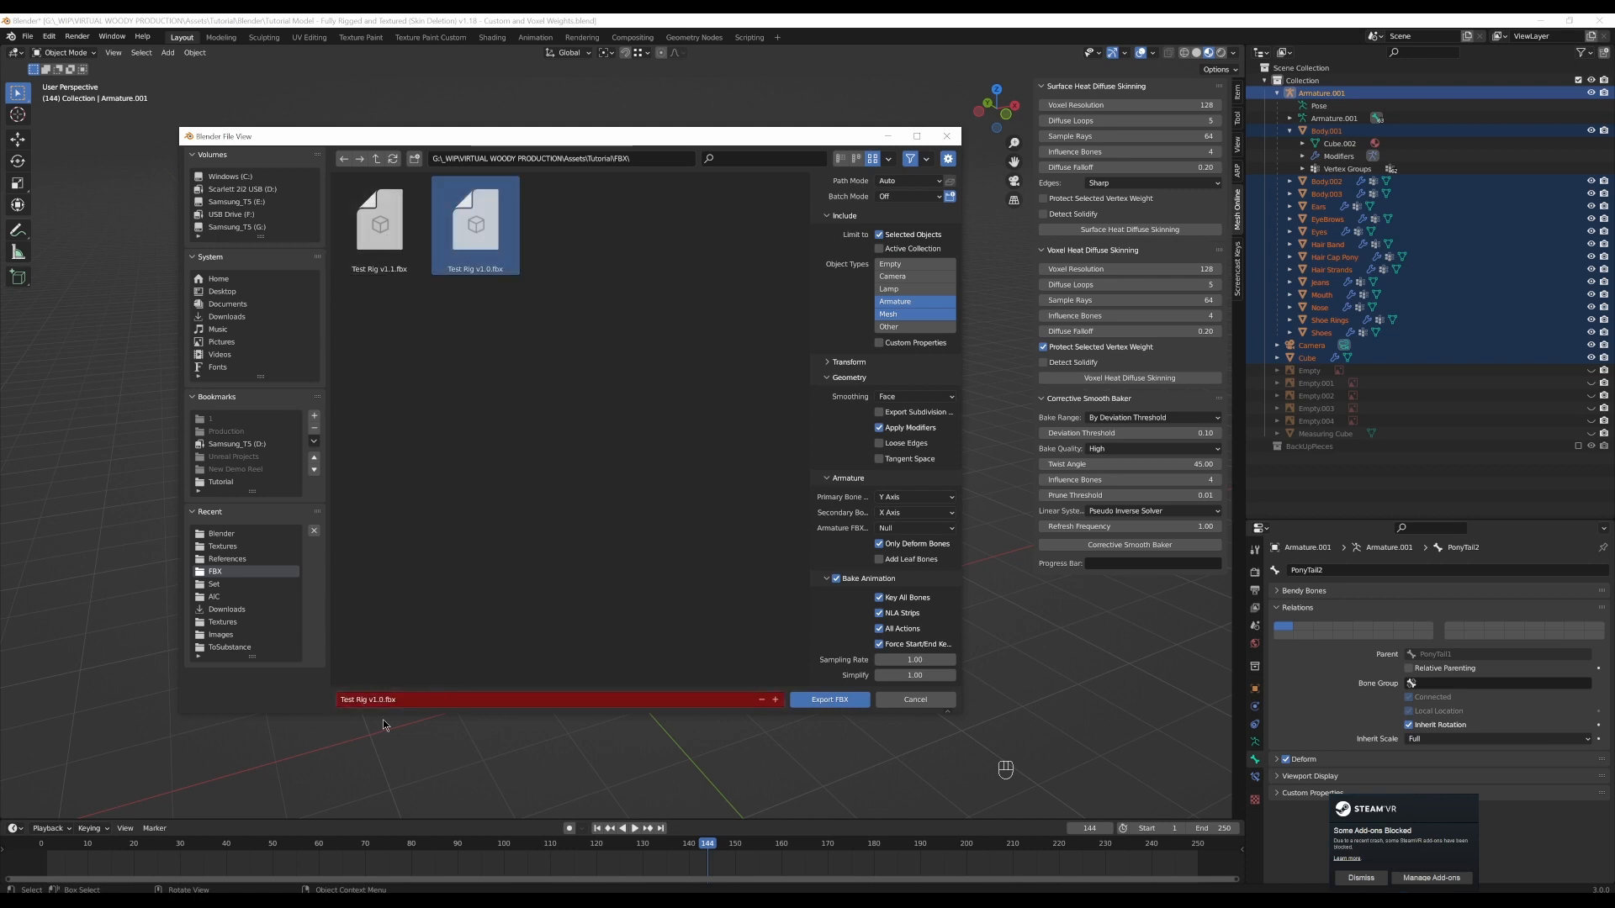
{"action": "left_click", "coordinate": [411, 698]}
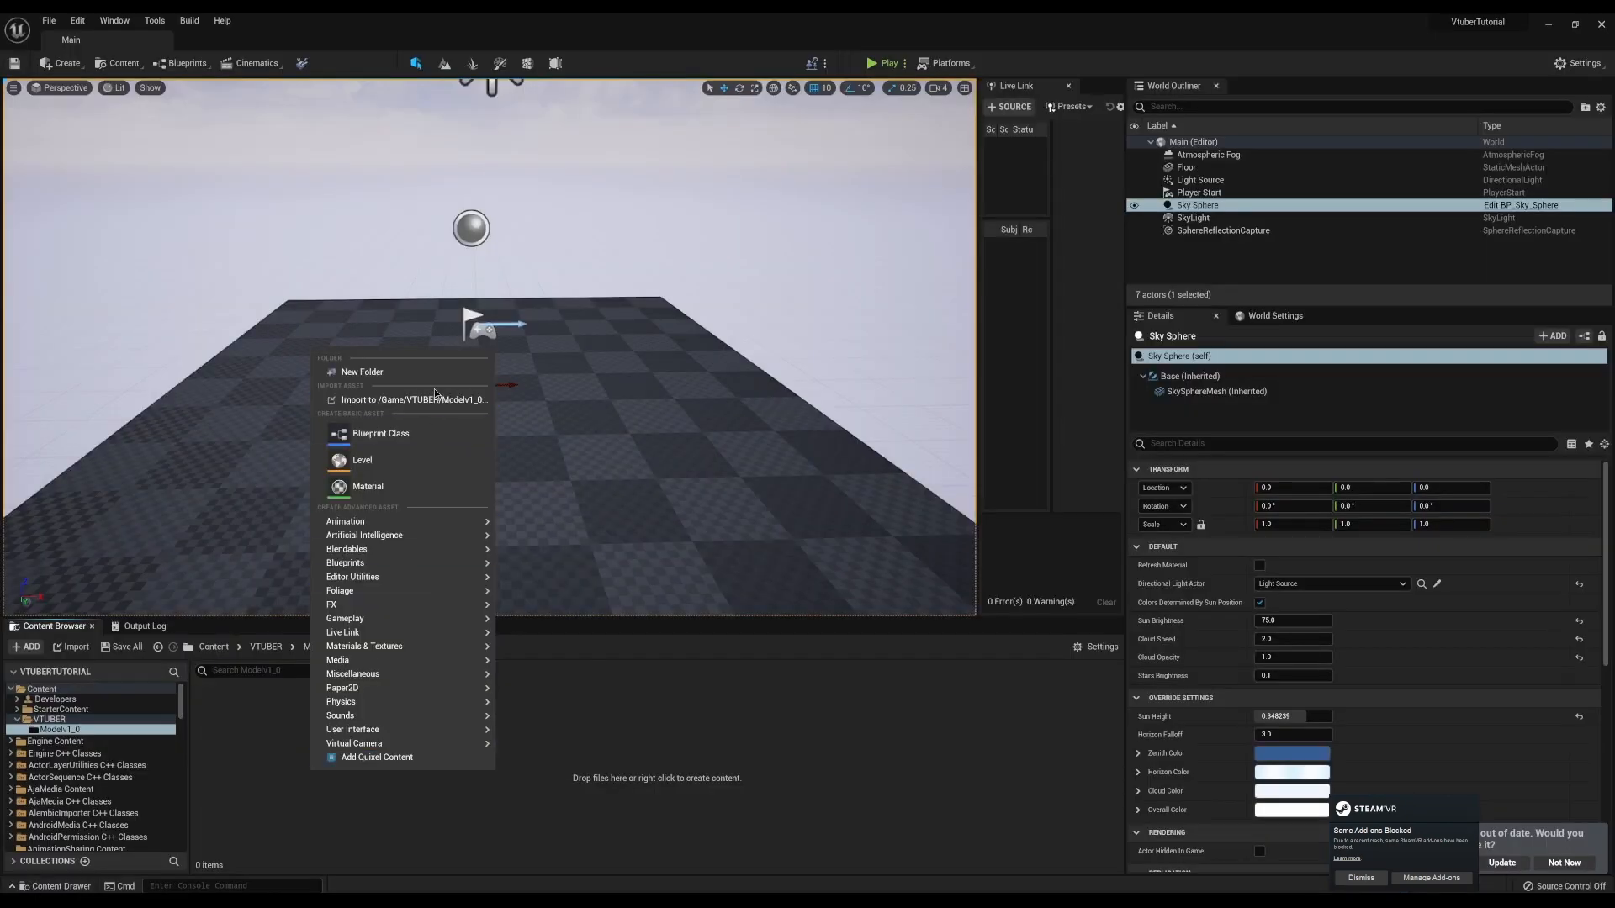
{"action": "mouse_move", "coordinate": [397, 400]}
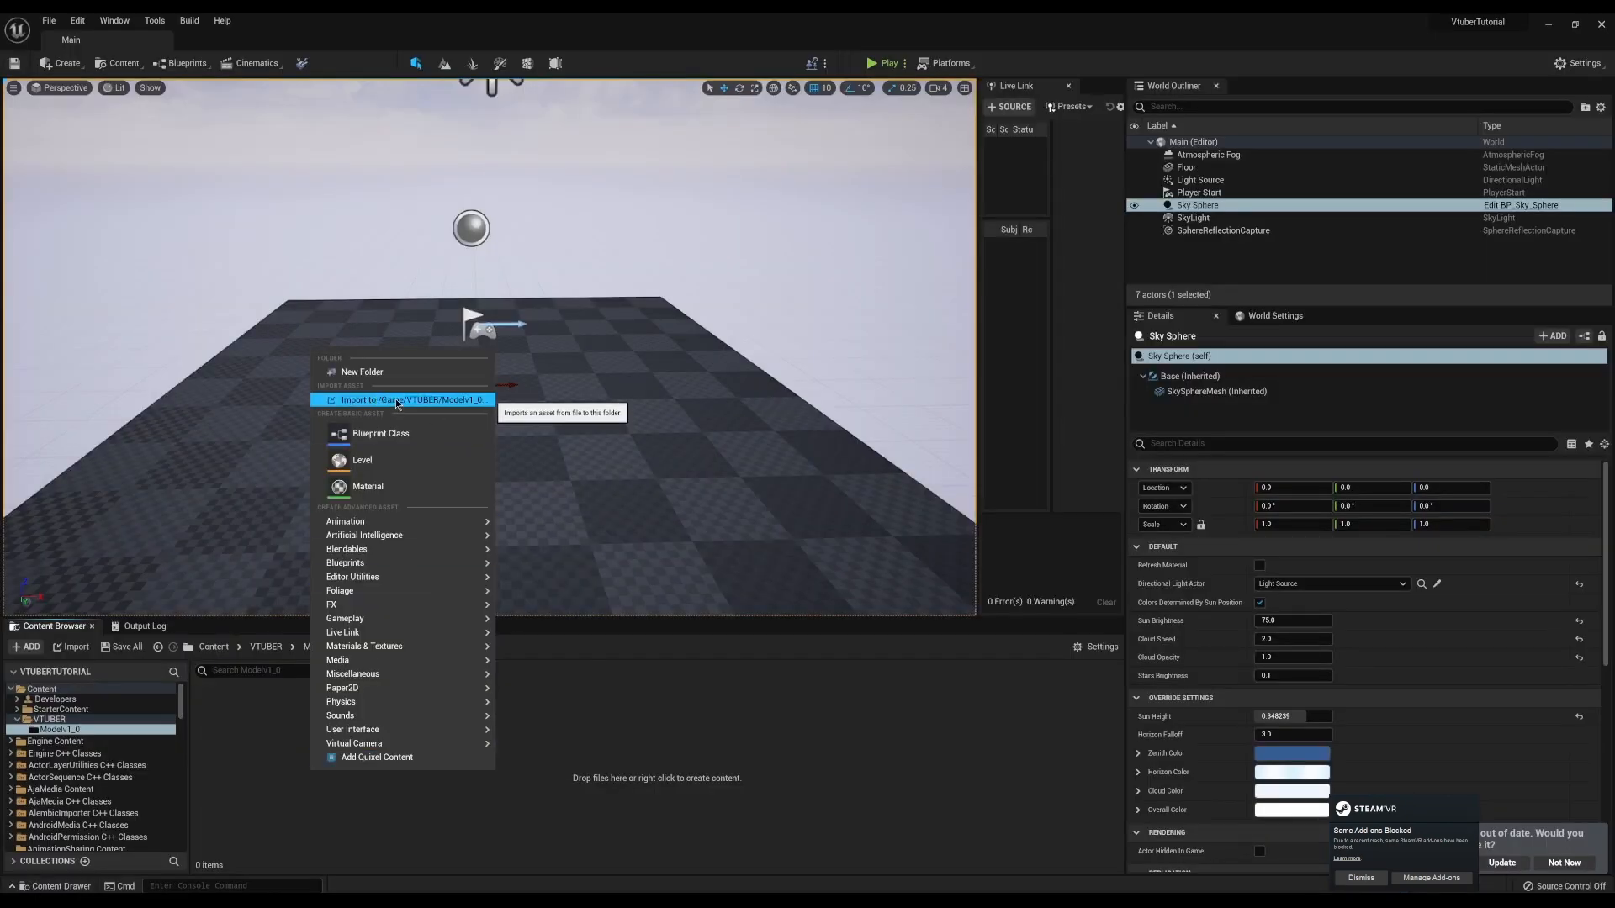
- Import the Test Rig FBX into the /Game/VTUBER/Modelv1_0 folder
{"action": "left_click", "coordinate": [396, 400]}
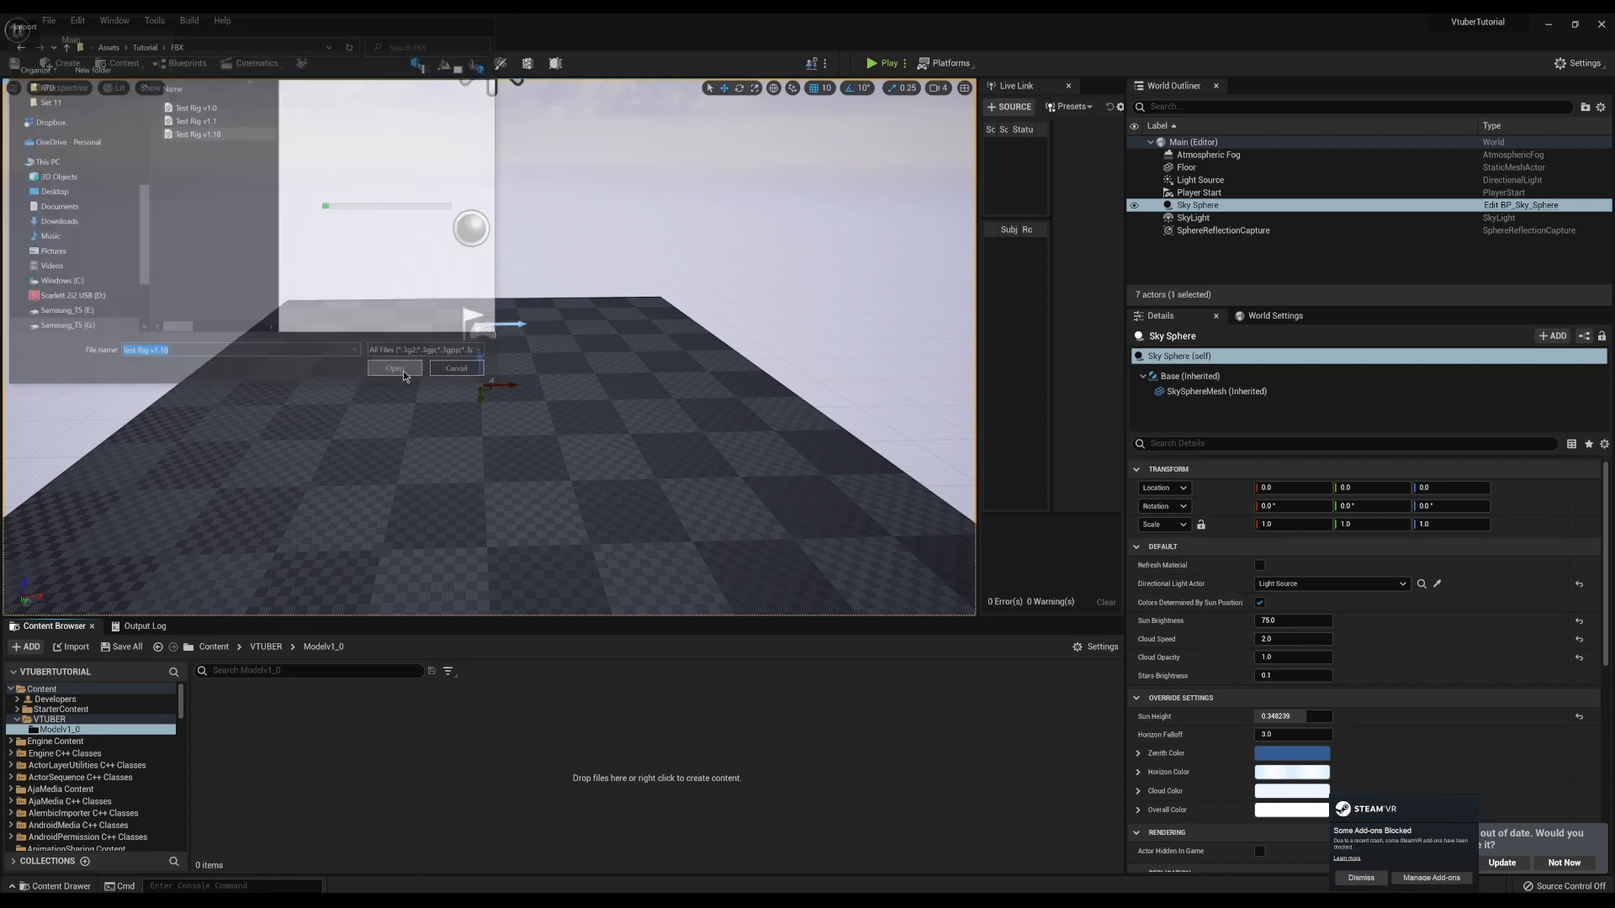
{"action": "left_click", "coordinate": [393, 369]}
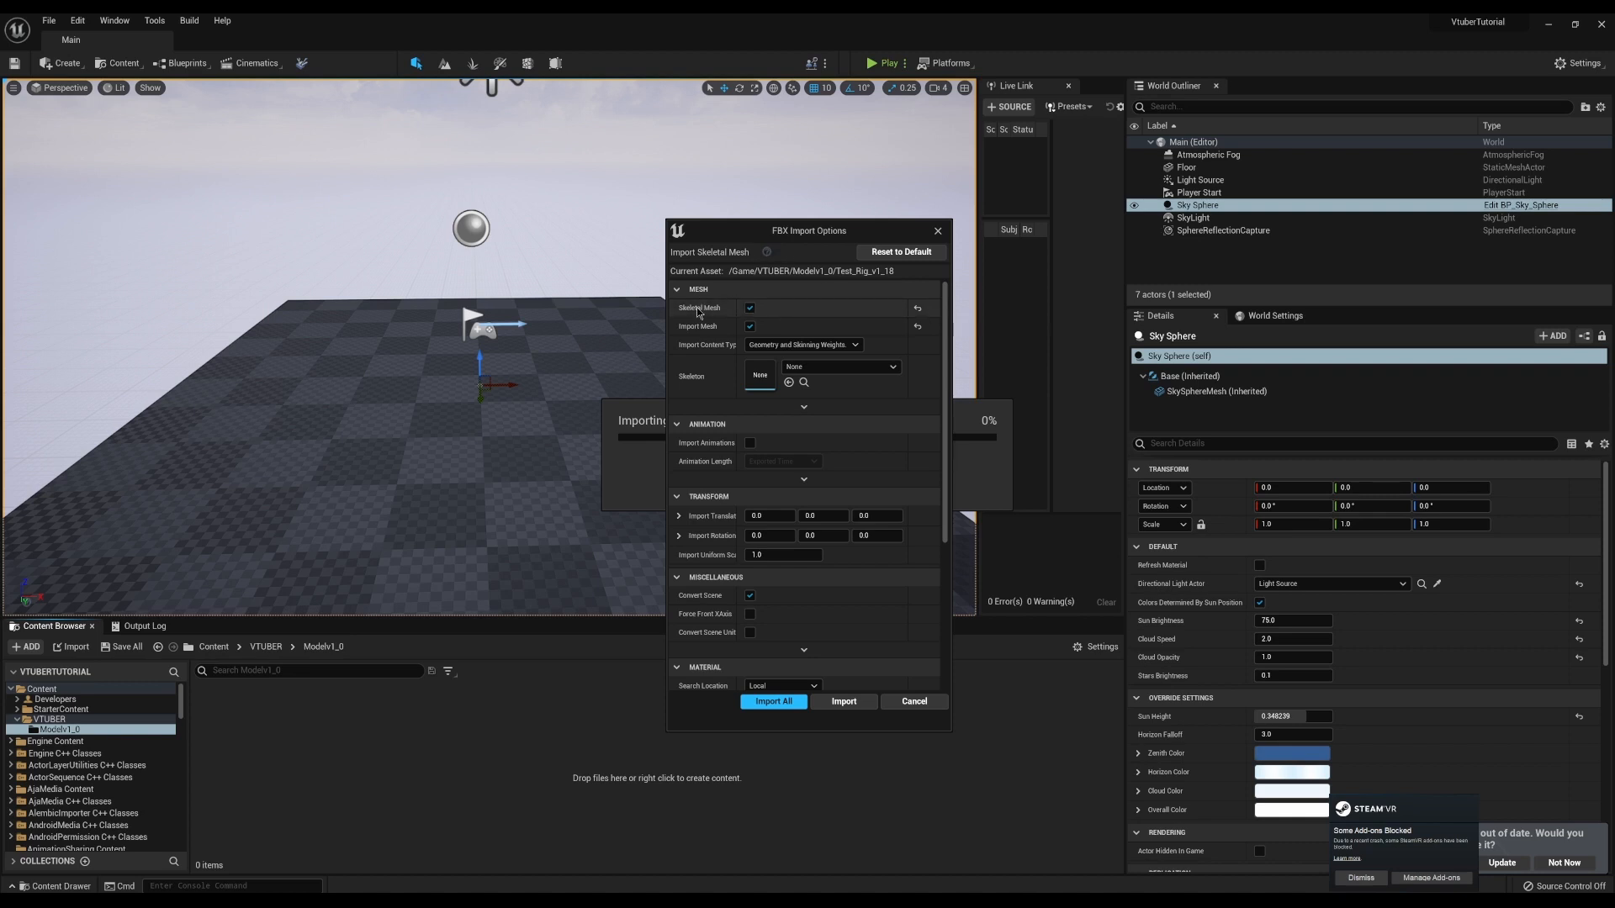
{"action": "mouse_move", "coordinate": [705, 332]}
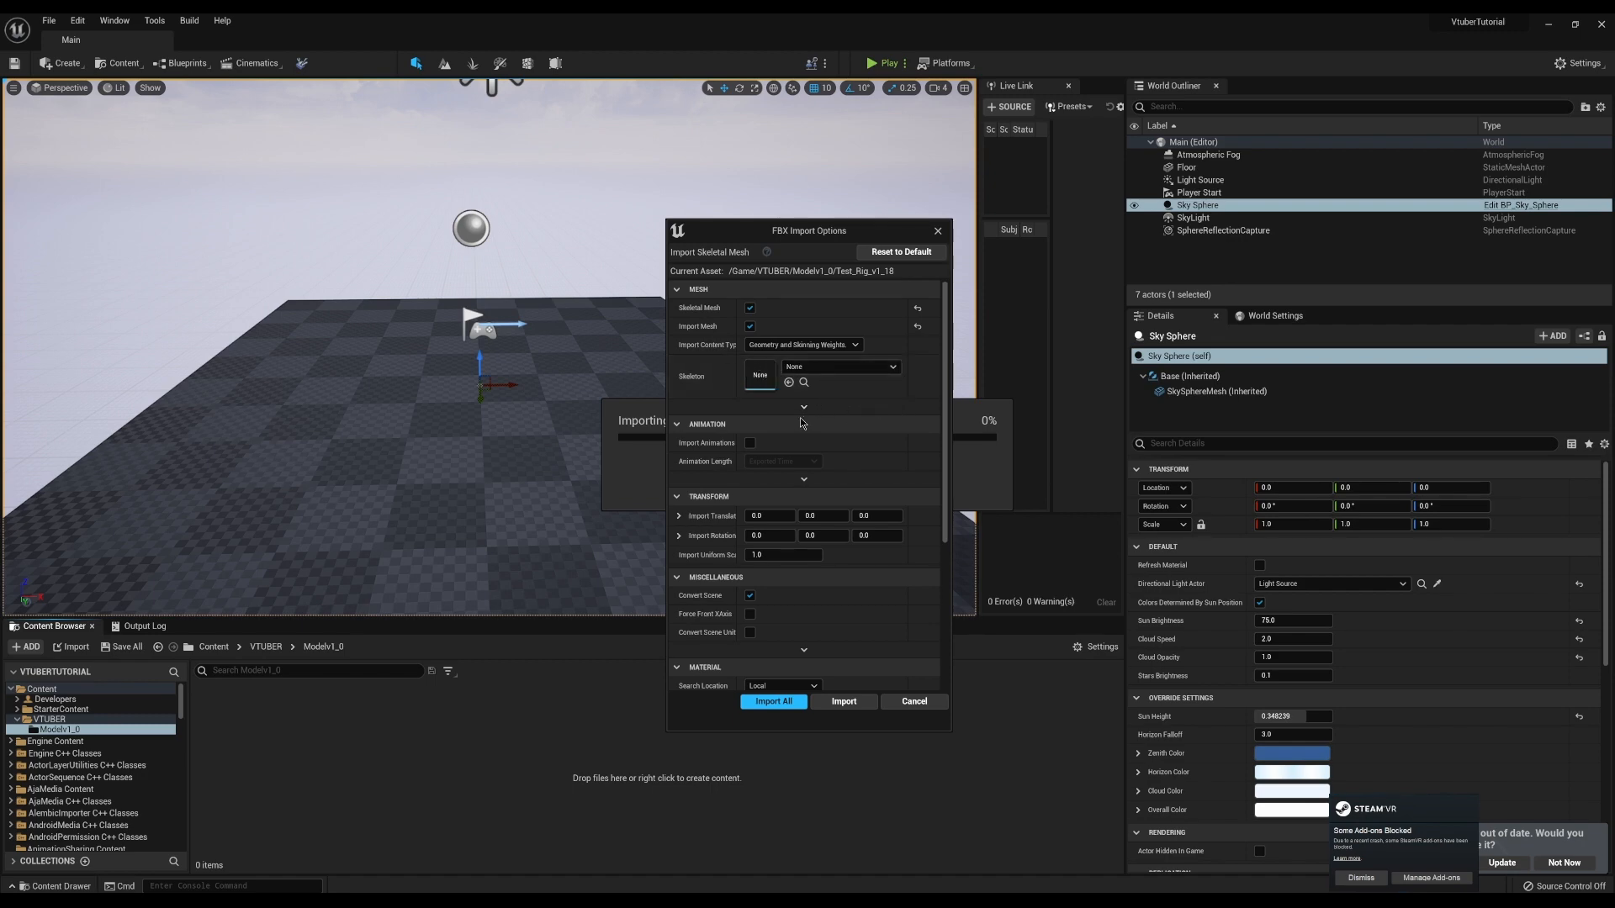
{"action": "mouse_move", "coordinate": [804, 407]}
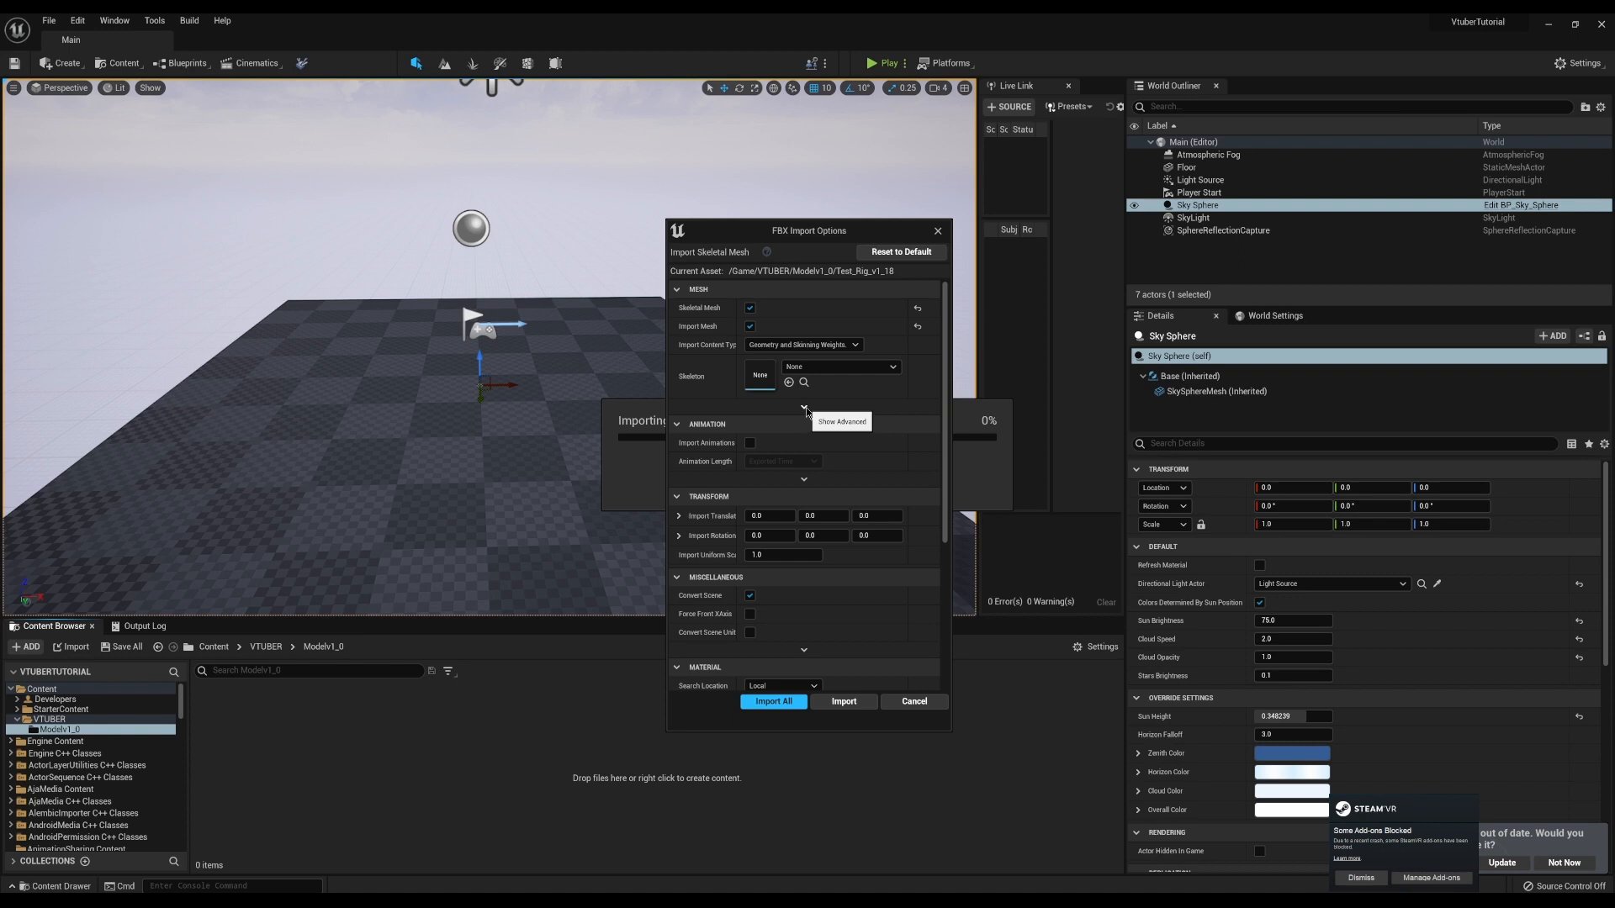
{"action": "mouse_move", "coordinate": [882, 387]}
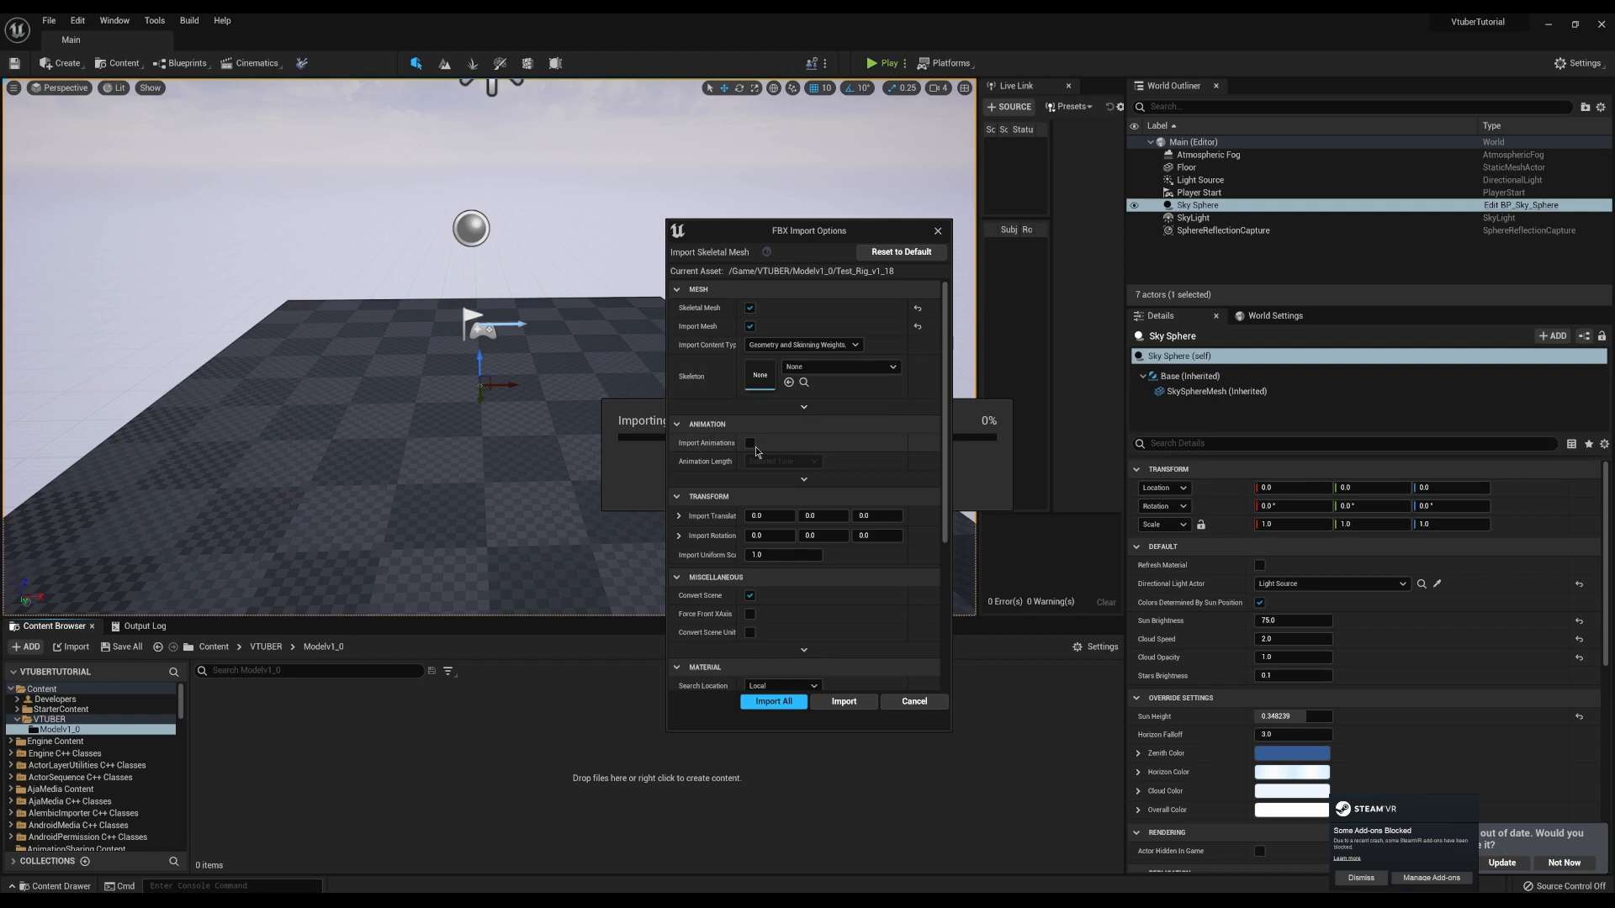
- Reveal the advanced Animation import settings, leaving animation import off
{"action": "left_click", "coordinate": [750, 443]}
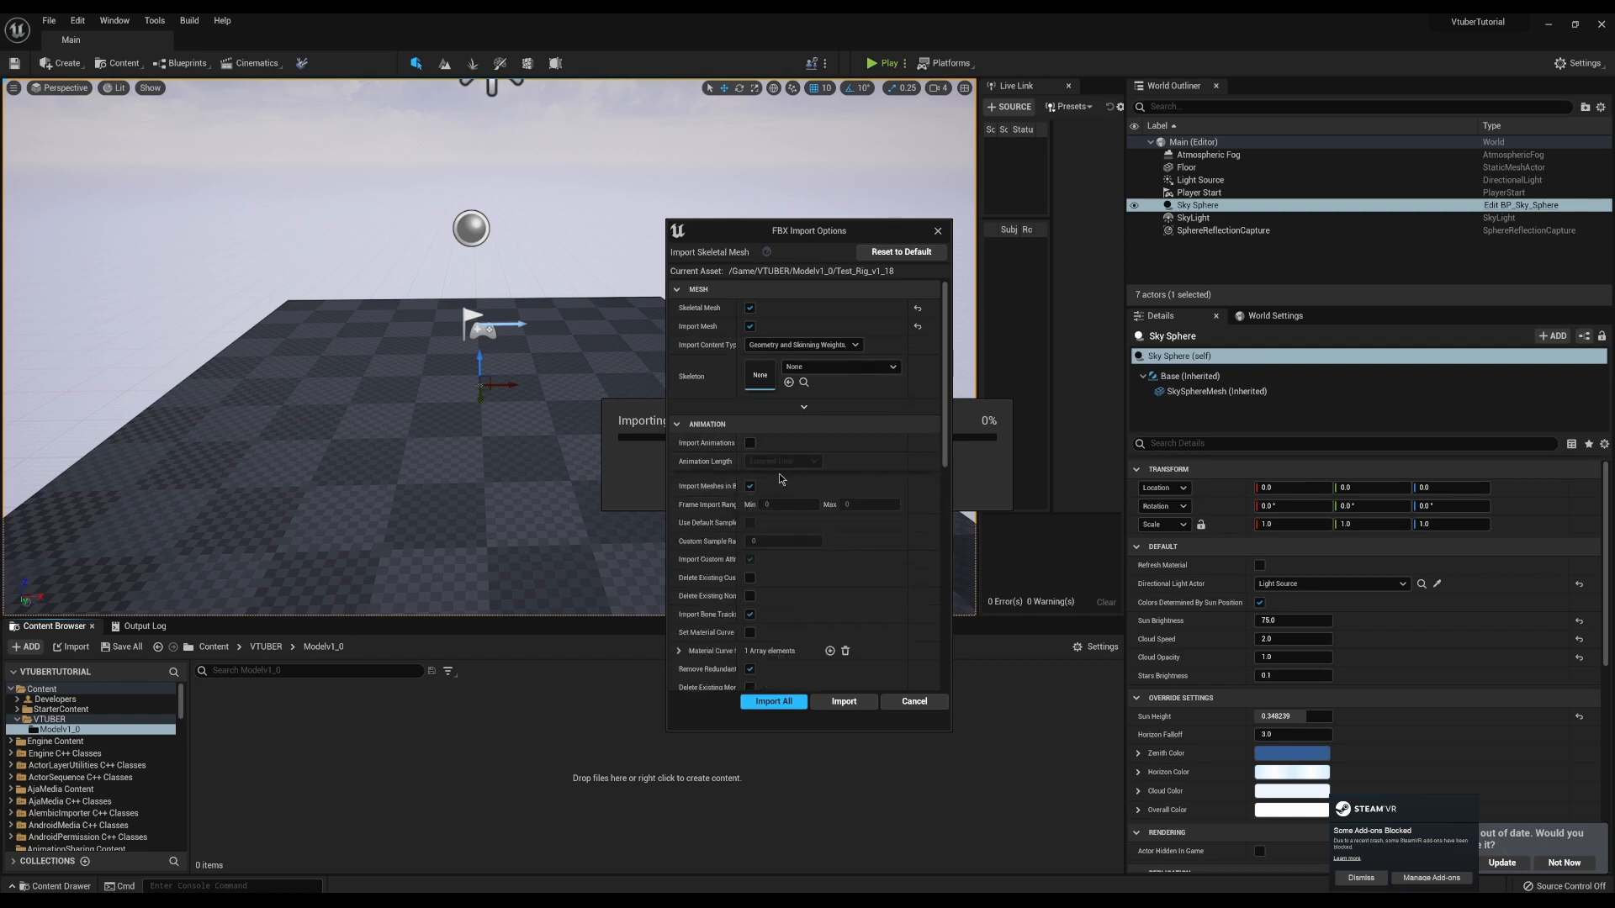
{"action": "mouse_move", "coordinate": [750, 444]}
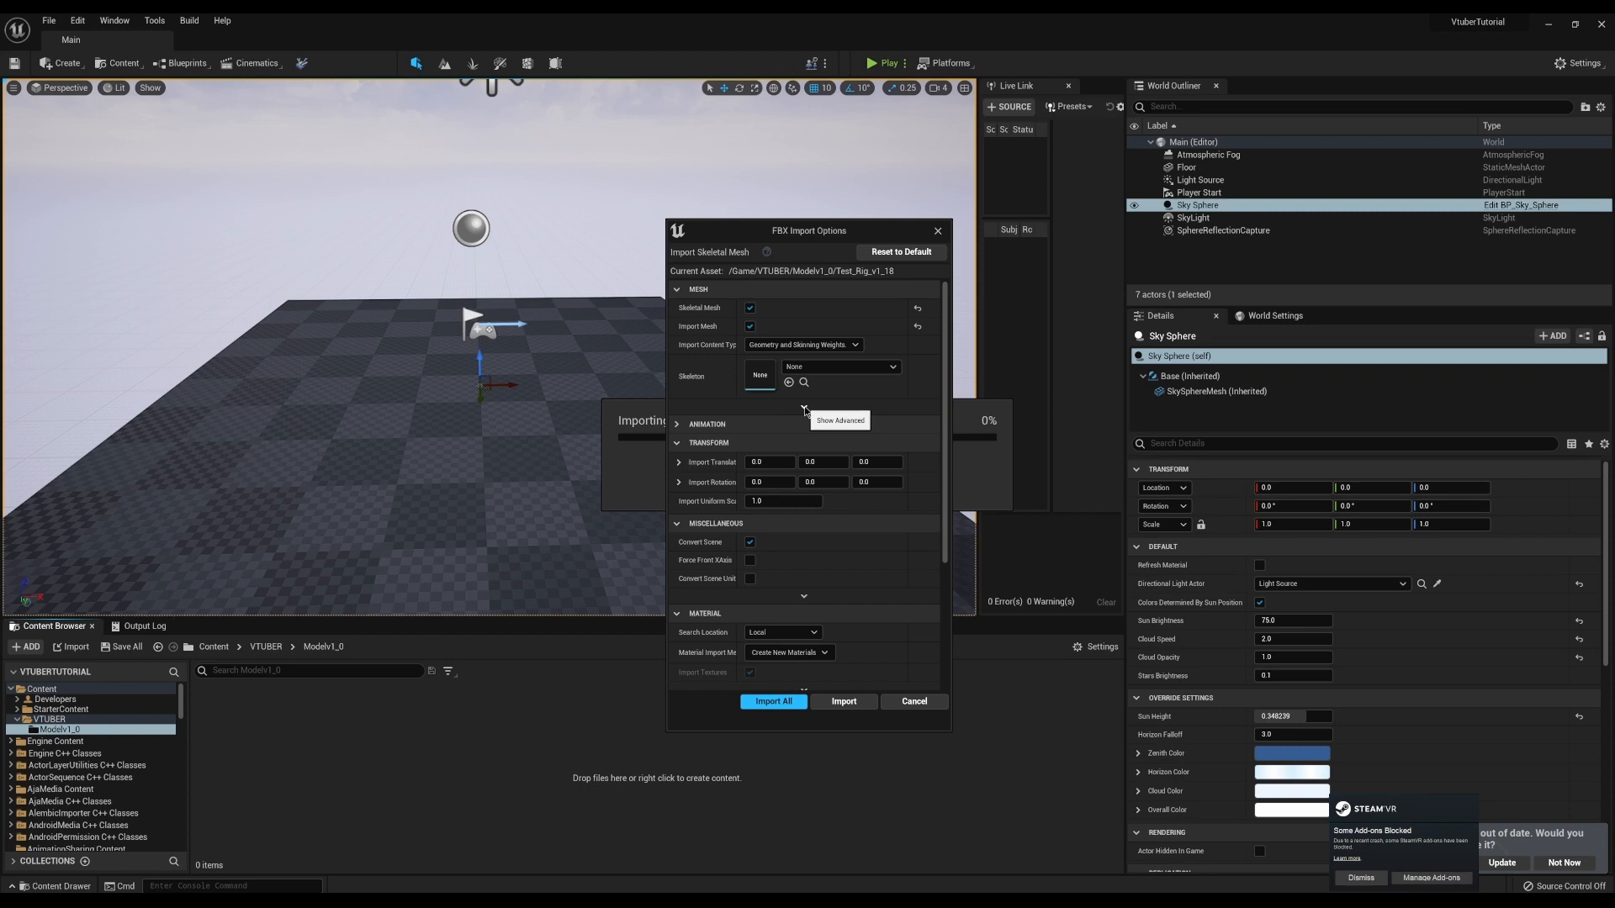
- Expand the advanced Mesh settings, enable Import Morph Targets and choose the normal import method
{"action": "left_click", "coordinate": [839, 421]}
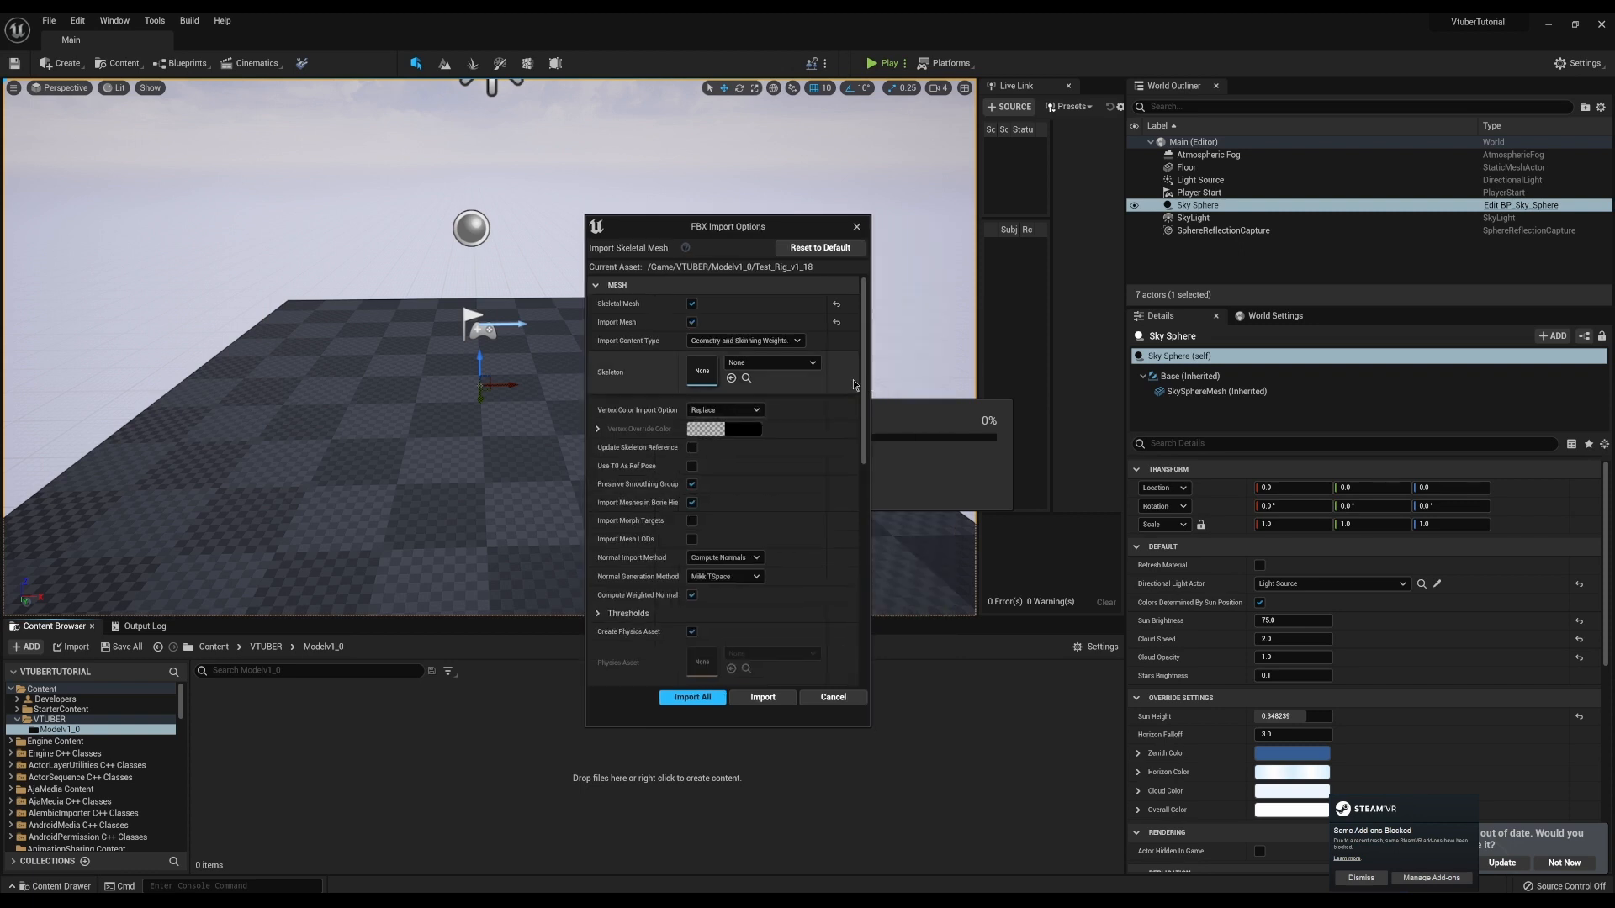
{"action": "mouse_move", "coordinate": [631, 410]}
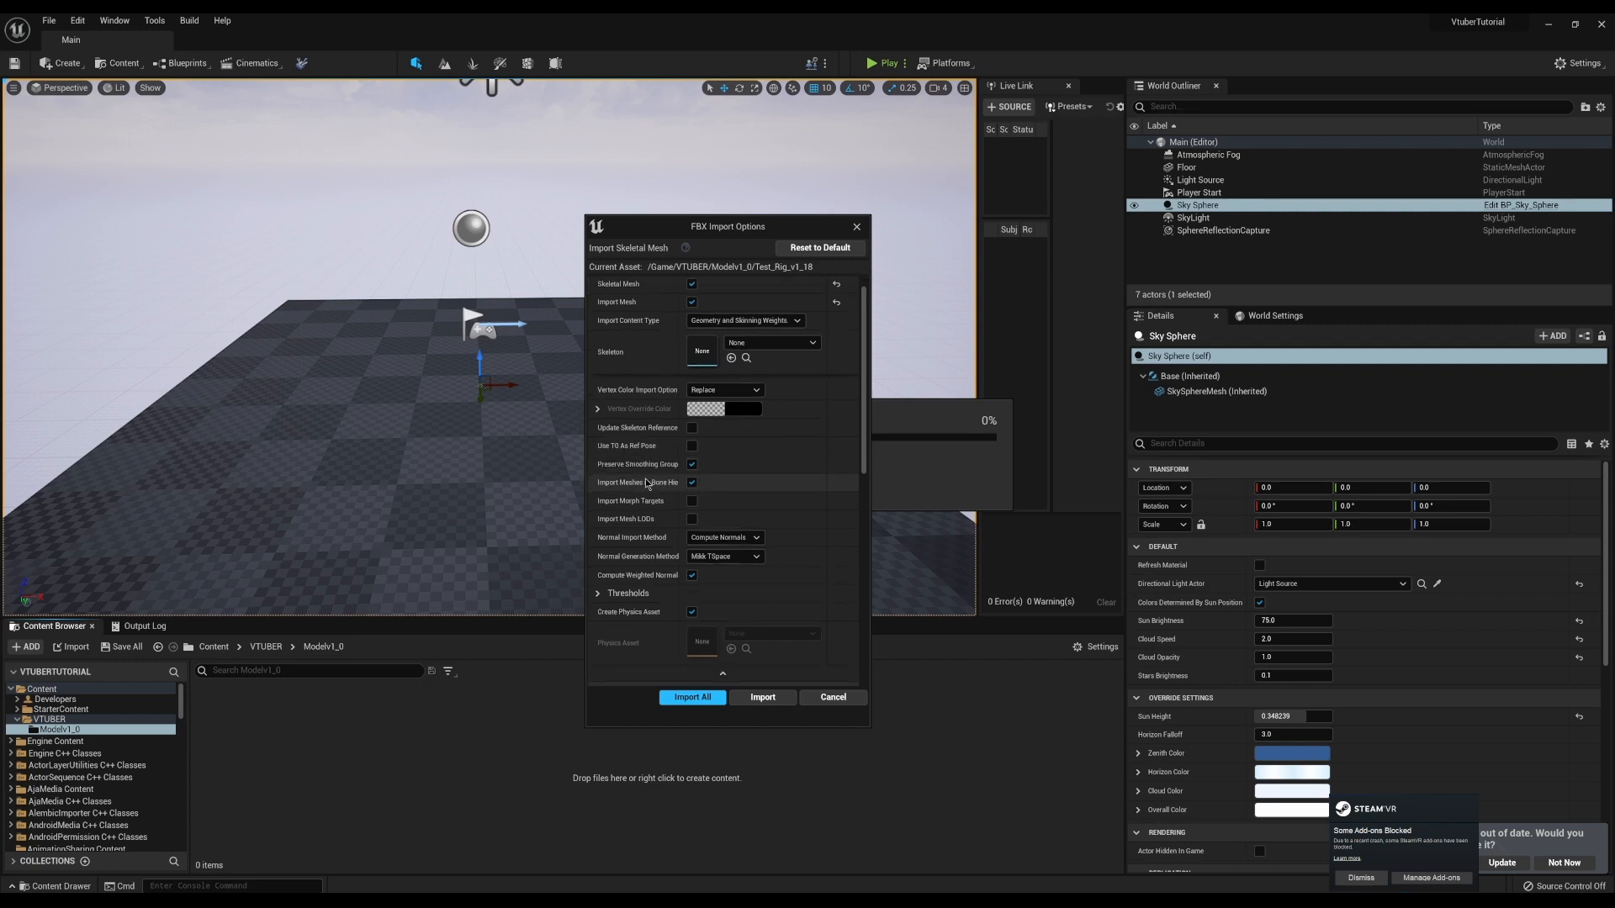
{"action": "scroll", "scroll_direction": "down", "scroll_amount": 3}
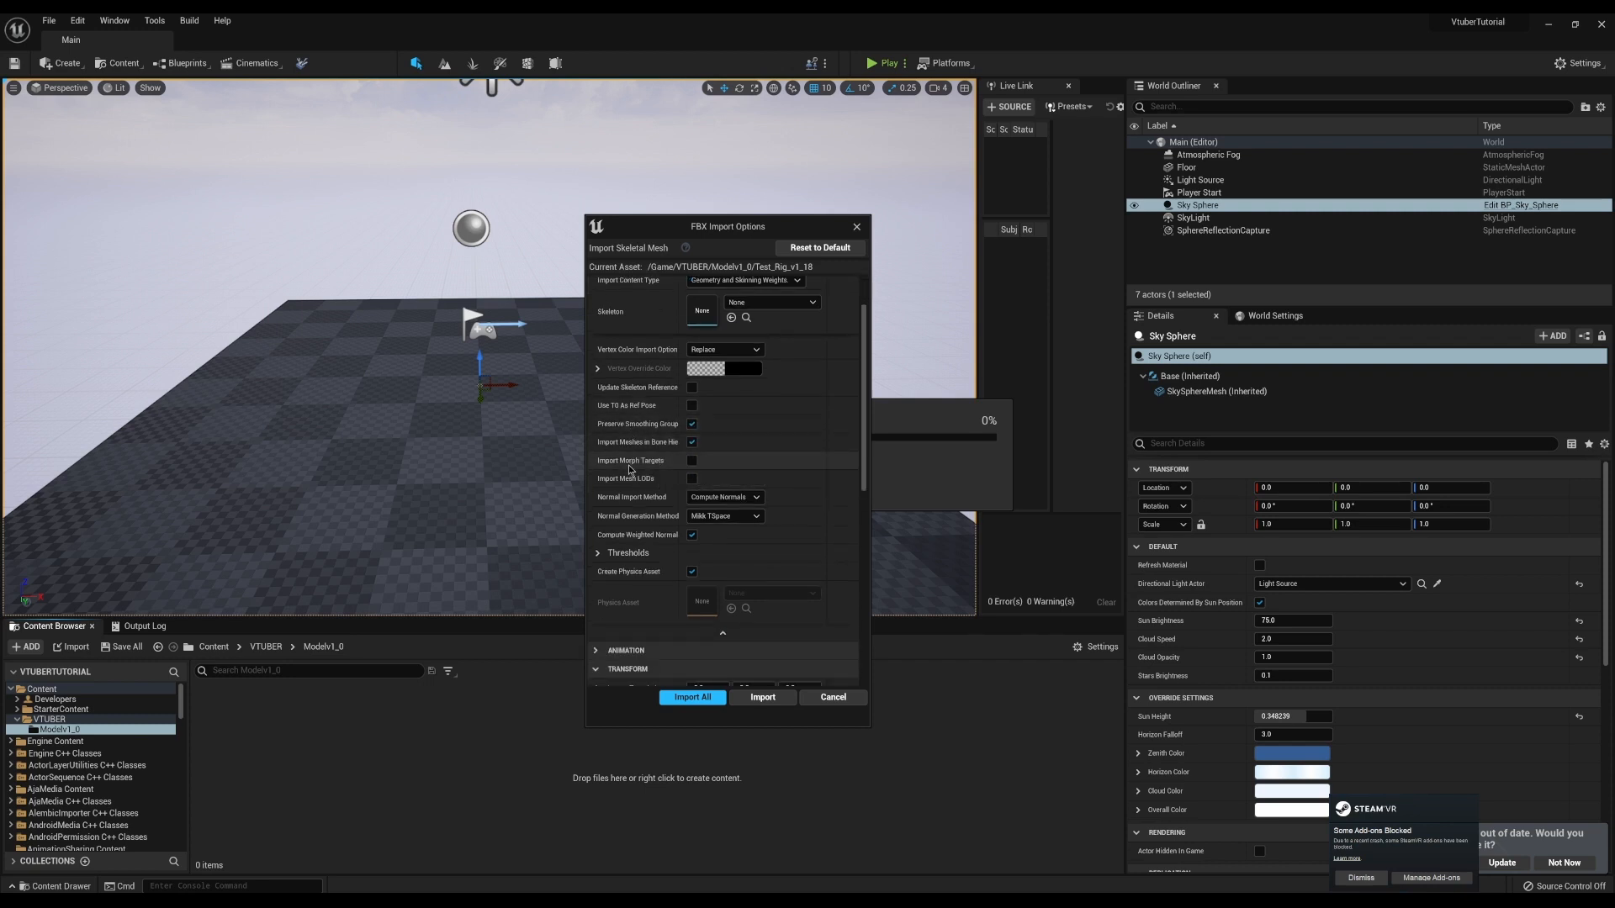
{"action": "mouse_move", "coordinate": [616, 471]}
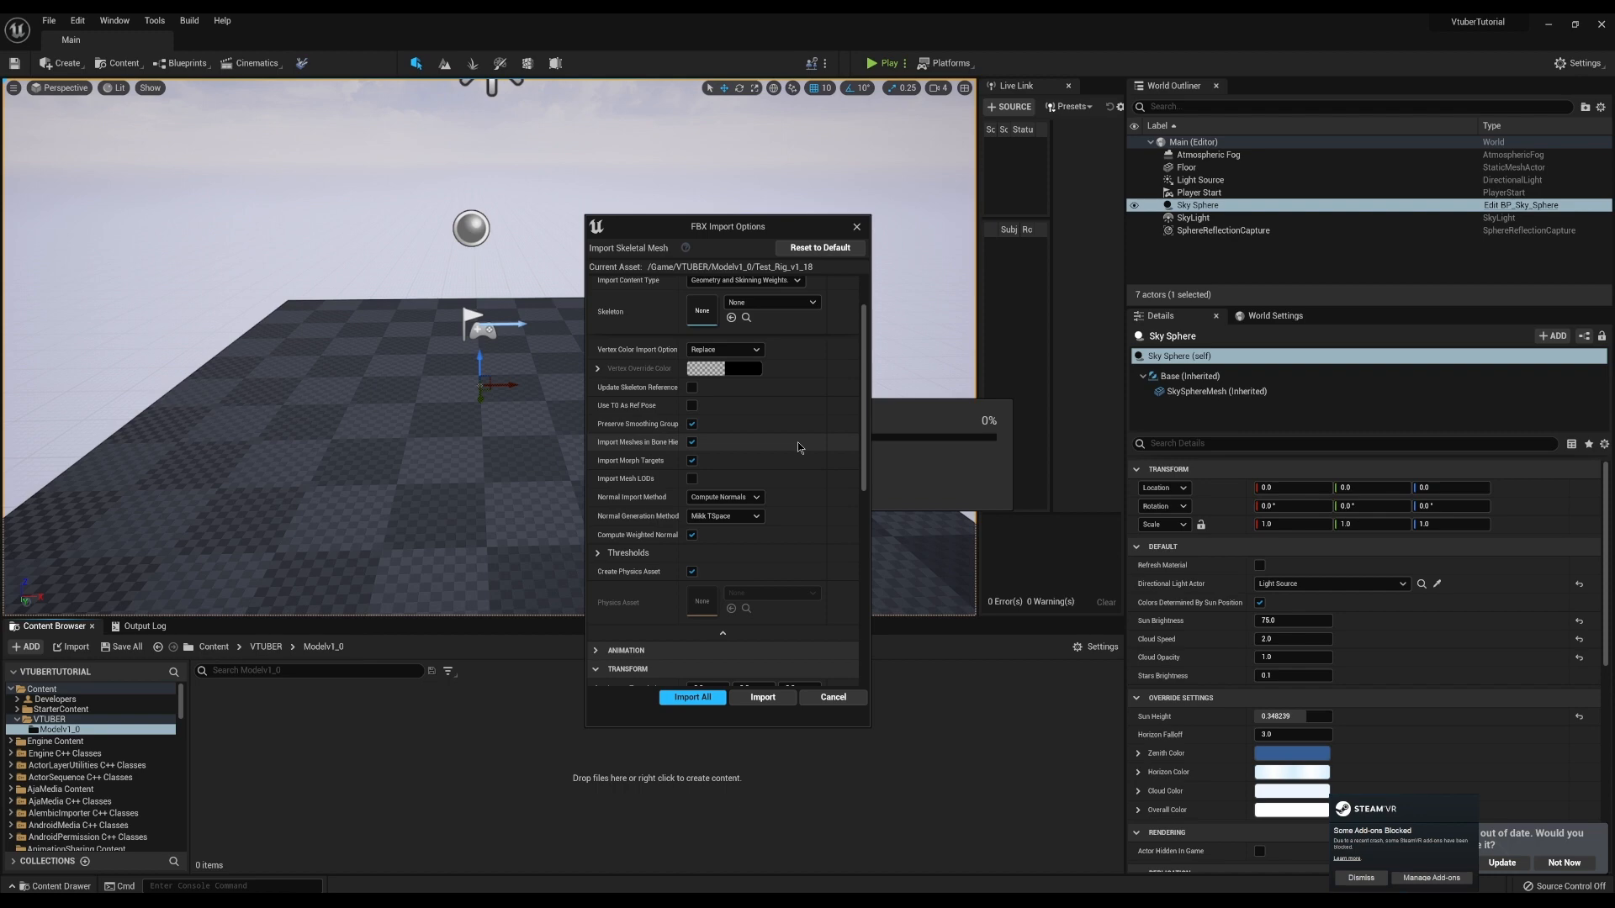
{"action": "mouse_move", "coordinate": [656, 502]}
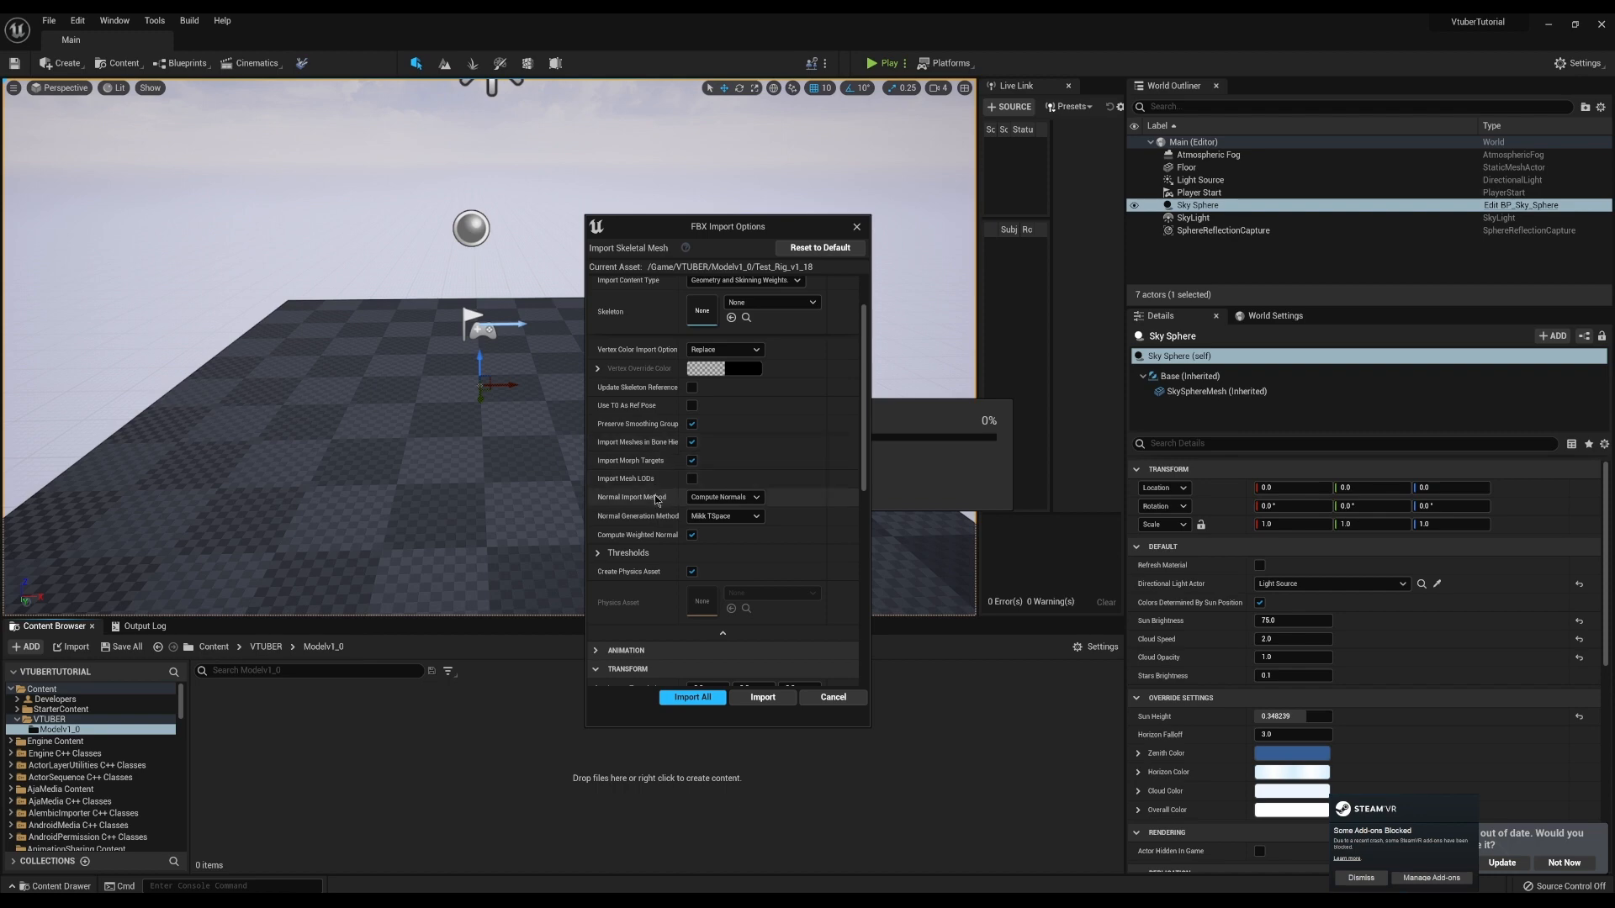
{"action": "left_click", "coordinate": [723, 496]}
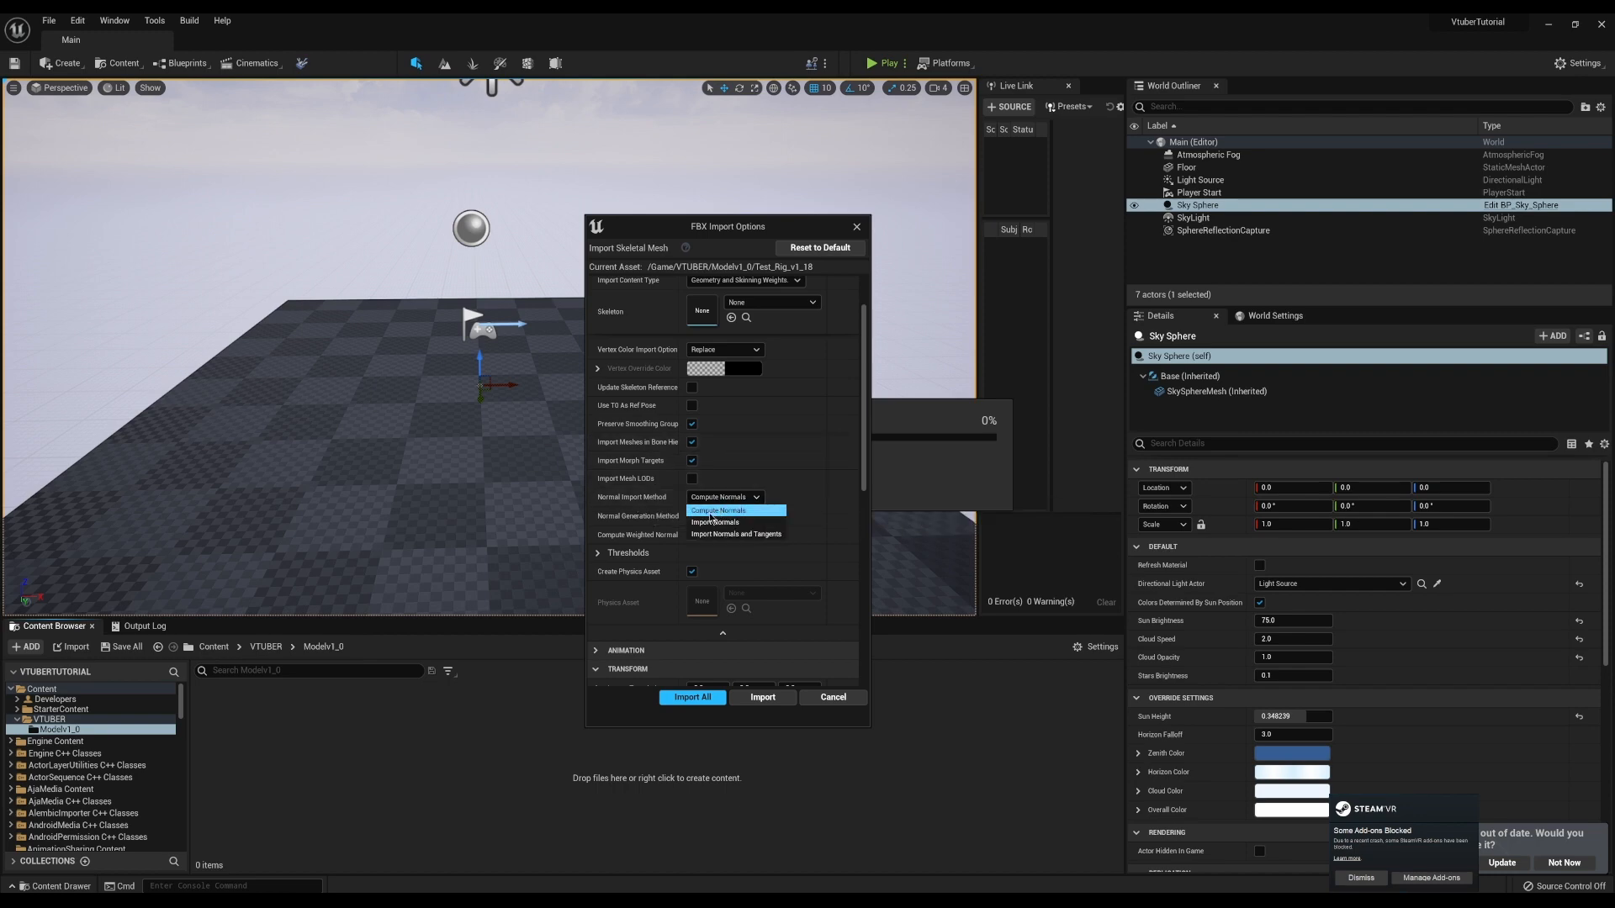
{"action": "left_click", "coordinate": [715, 522]}
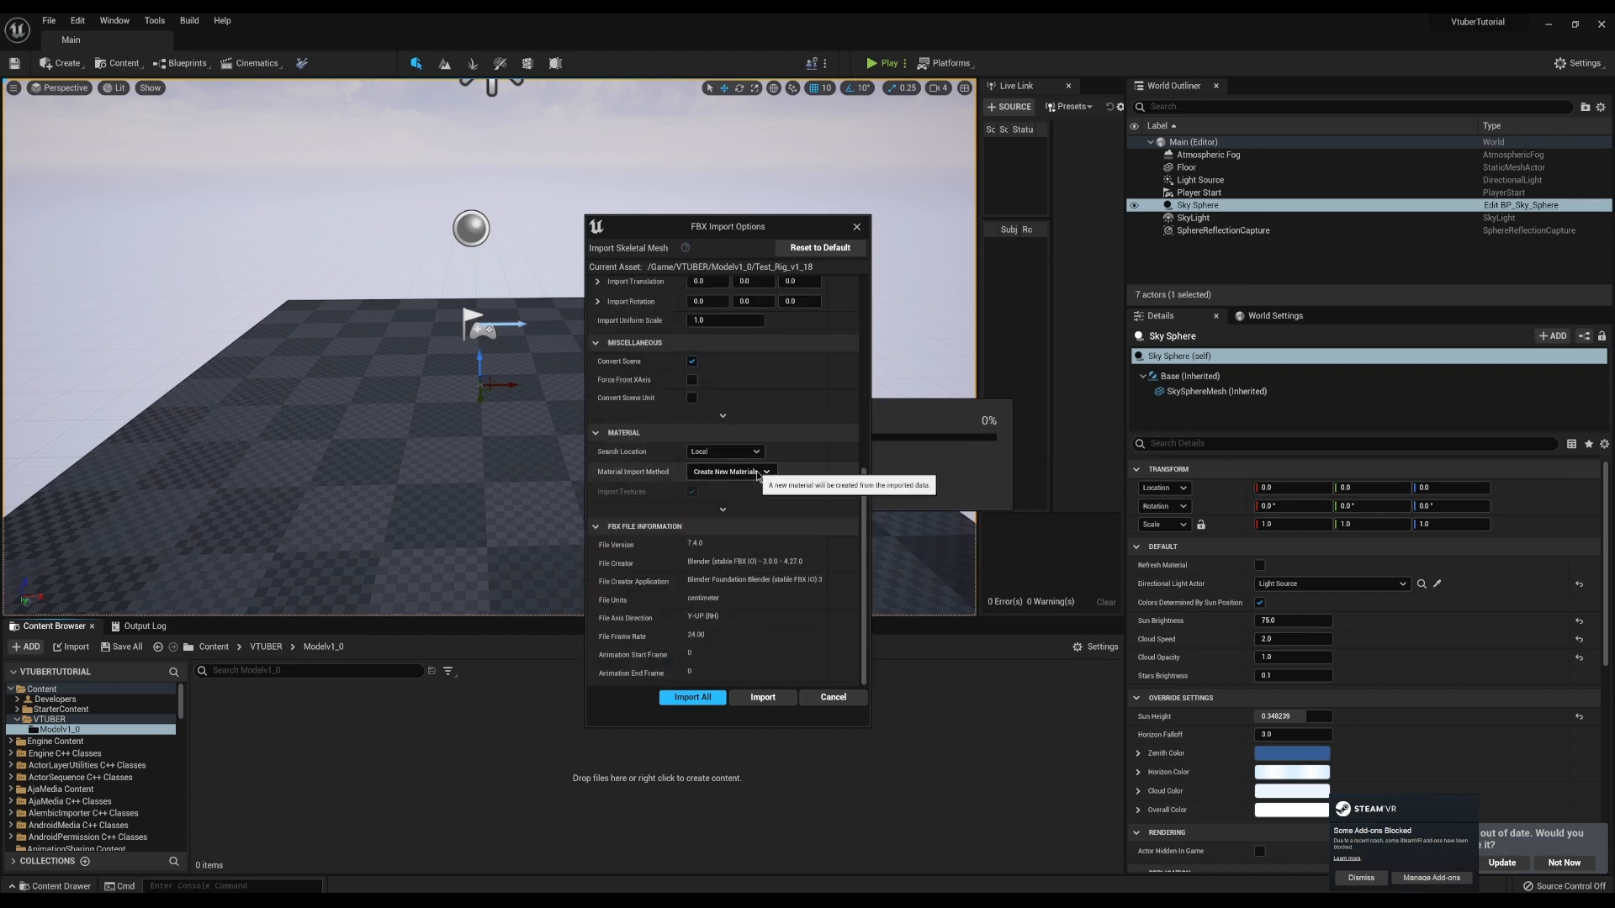
- Keep Material Search Location as Local and import all with these settings
{"action": "left_click", "coordinate": [726, 451]}
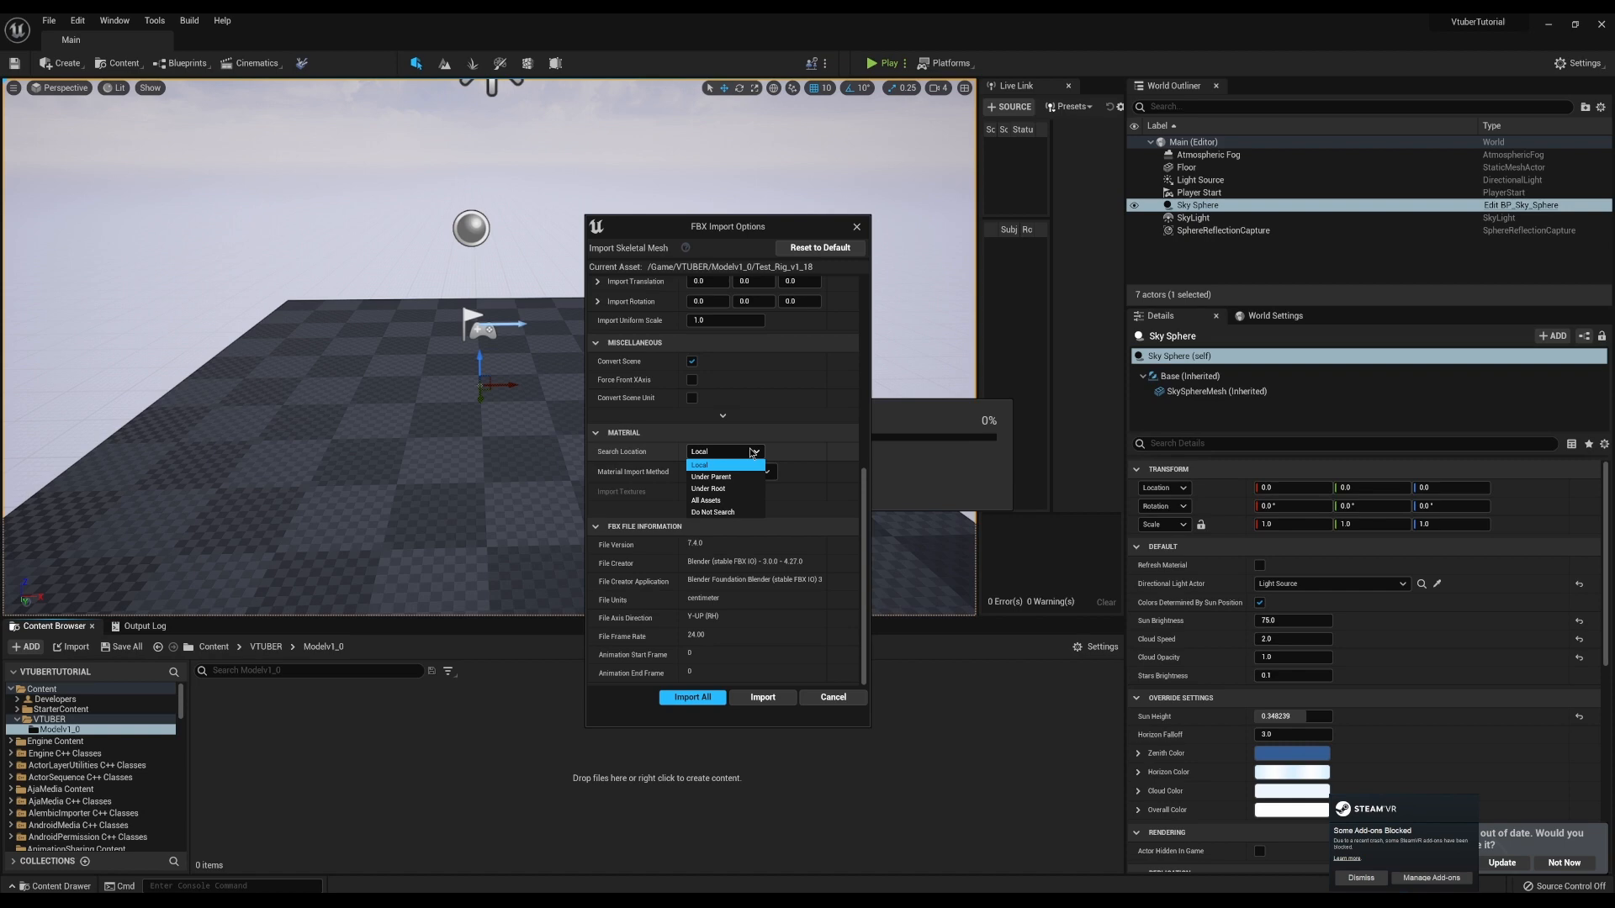
{"action": "left_click", "coordinate": [727, 471]}
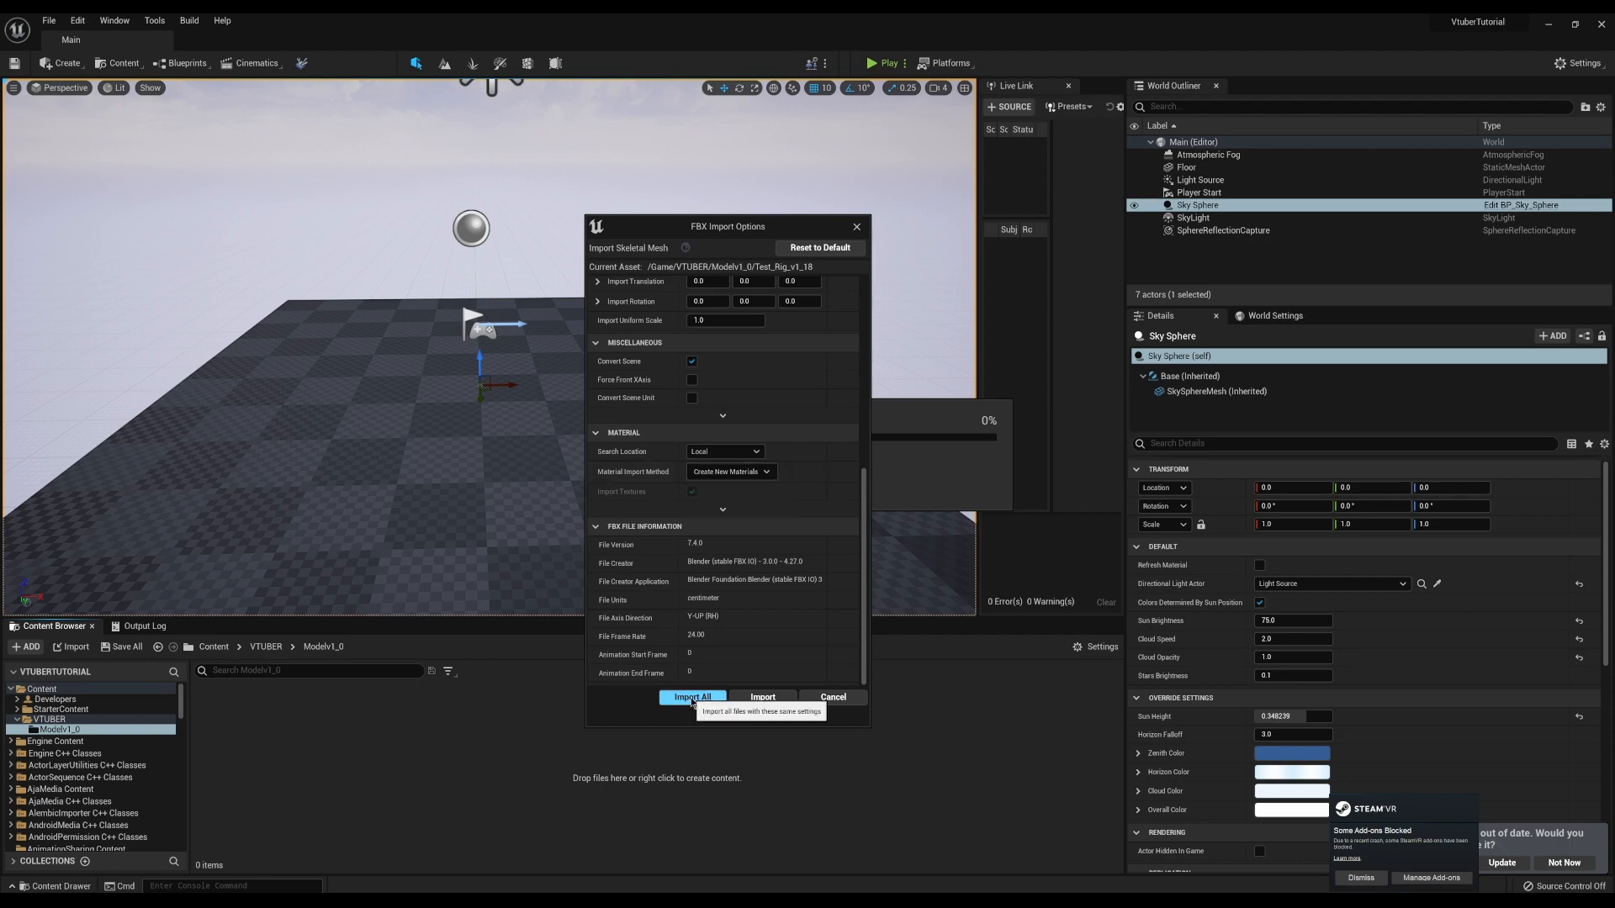
{"action": "left_click", "coordinate": [694, 697]}
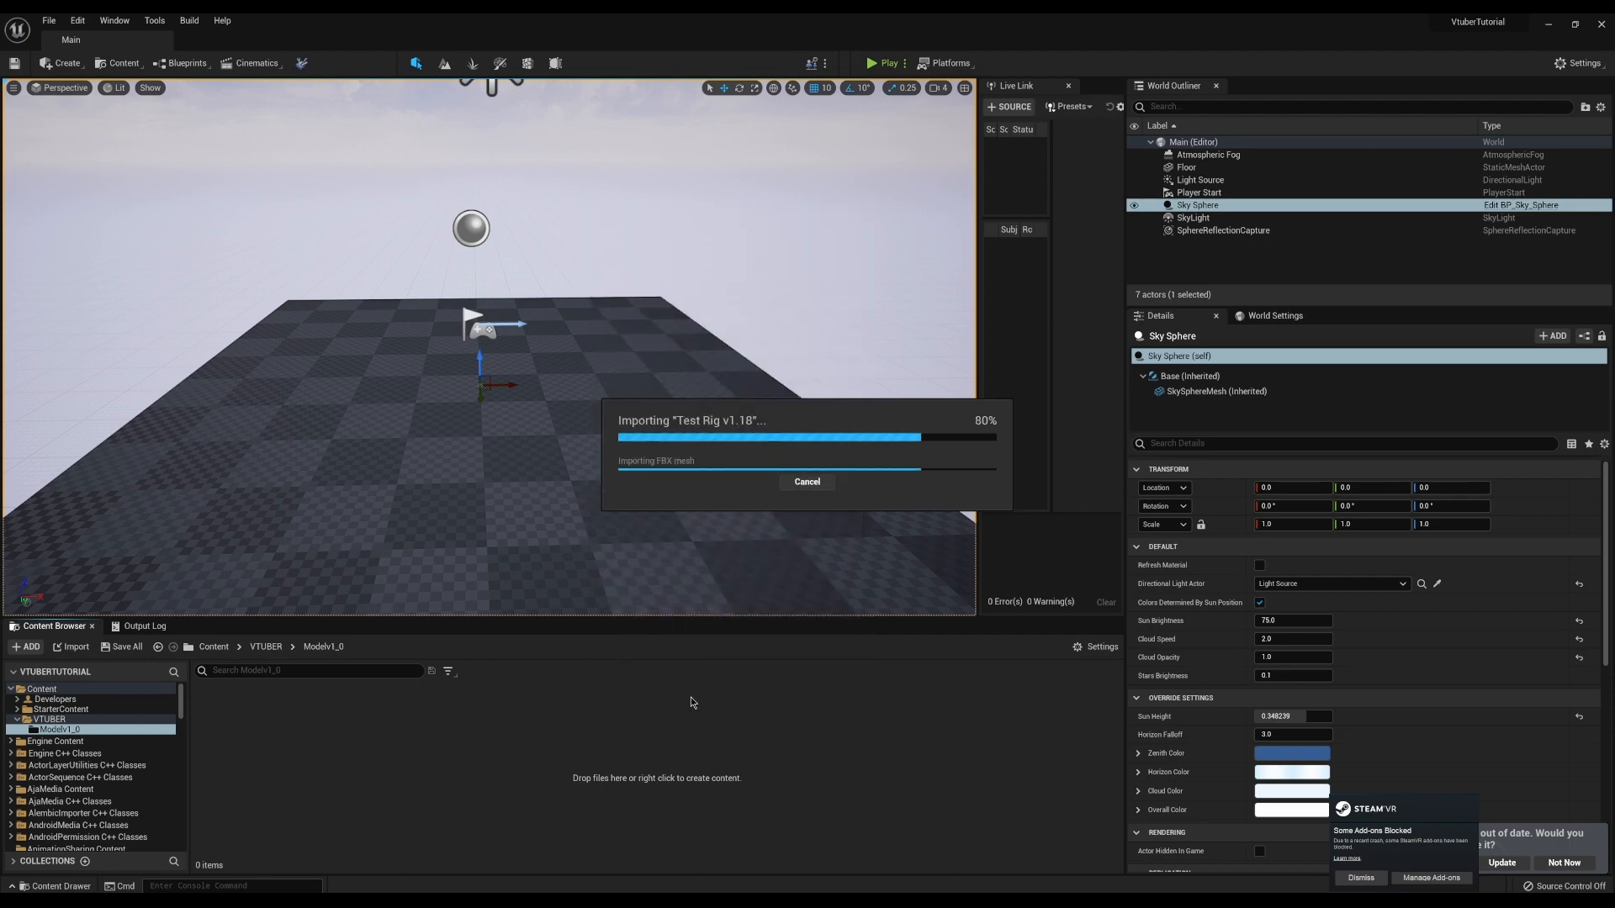